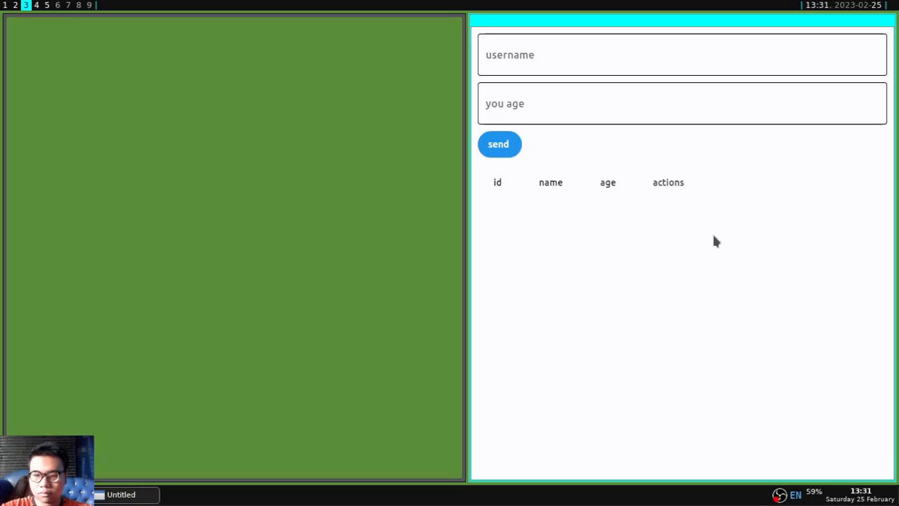
Enter and send users Youtube1 (12), ucup (22), ujang (23) and udin (25) through the form.
{"action": "left_click", "coordinate": [681, 55]}
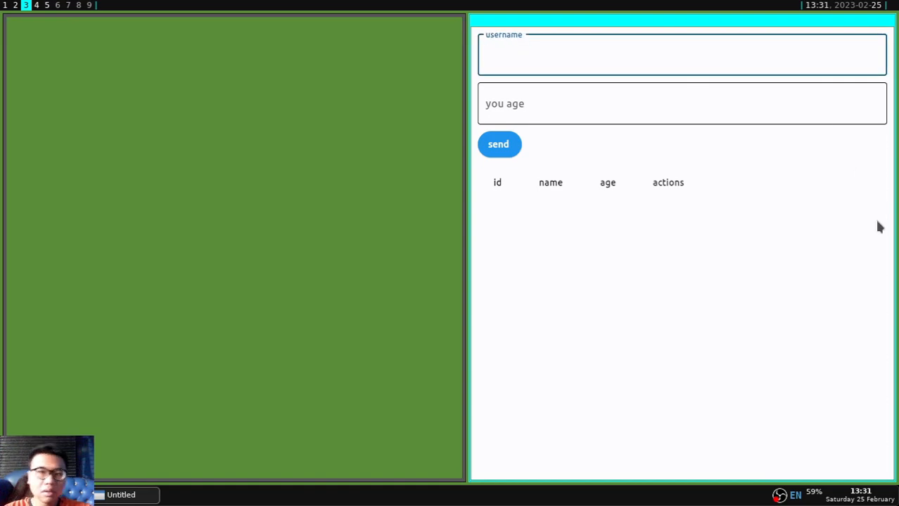
{"action": "type", "text": "Yout"}
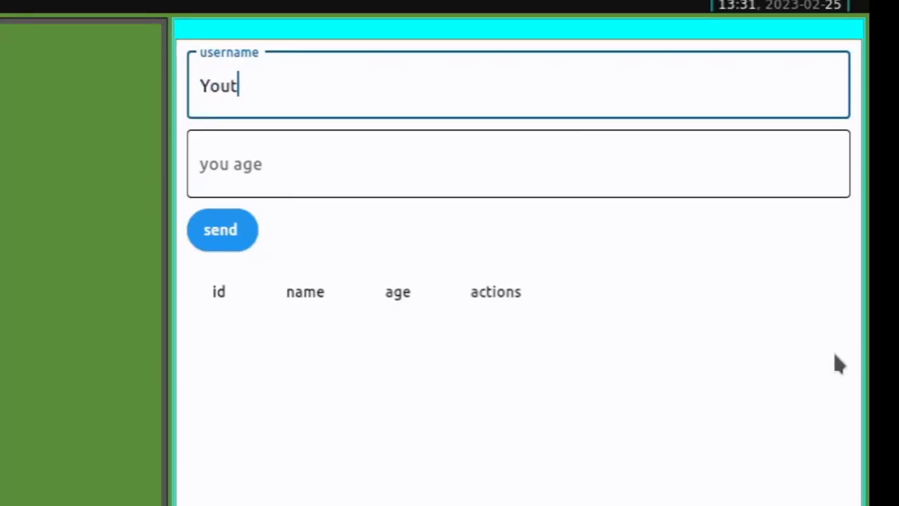
{"action": "type", "text": "ube1"}
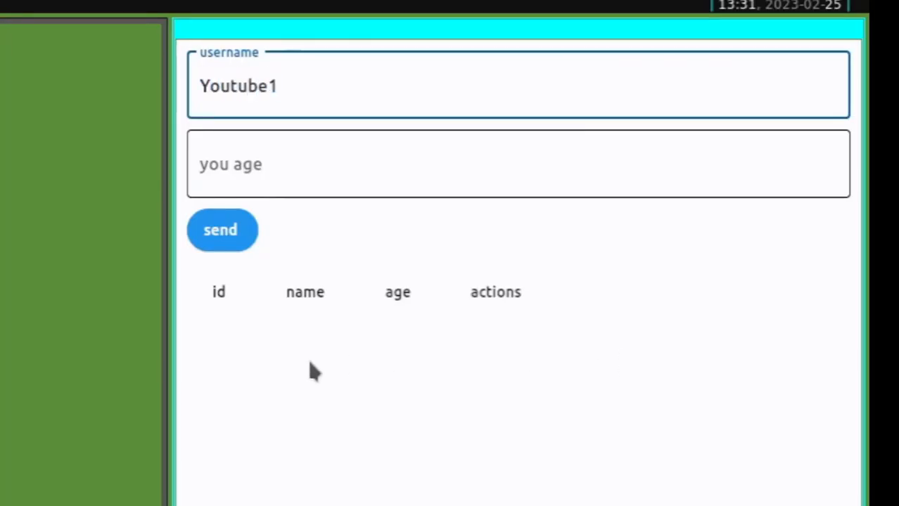
{"action": "left_click", "coordinate": [222, 230]}
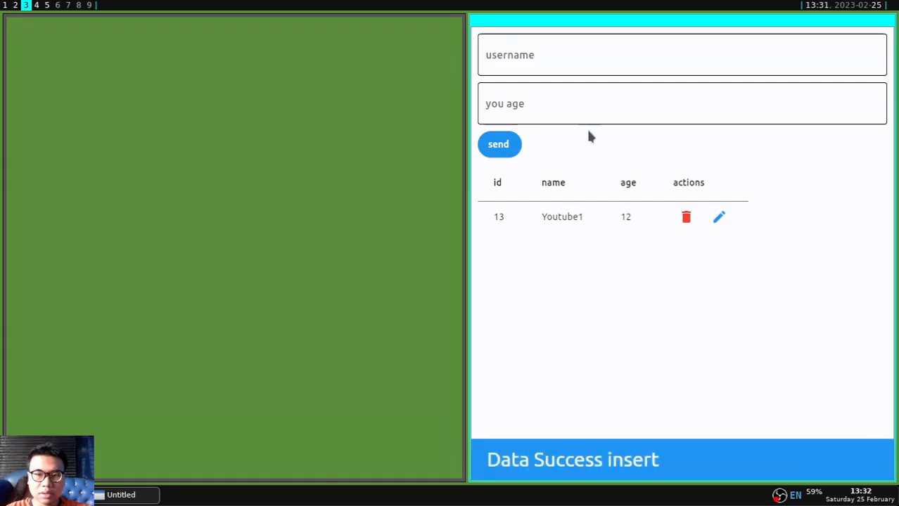
{"action": "type", "text": "ucup"}
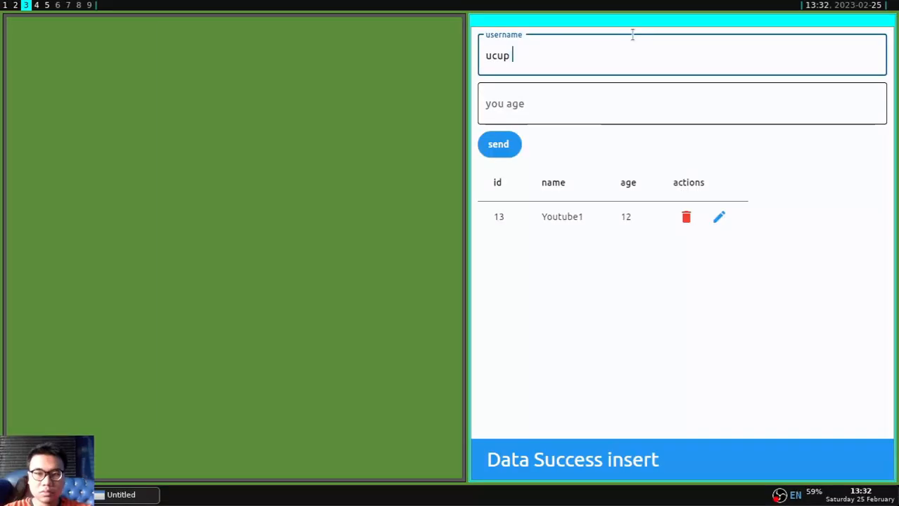
{"action": "type", "text": "1223"}
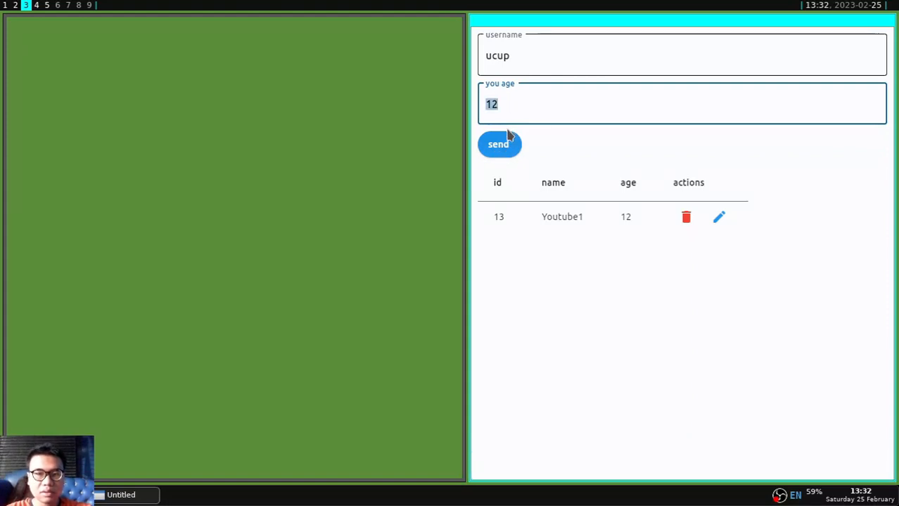
{"action": "left_click", "coordinate": [499, 144]}
{"action": "type", "text": "23"}
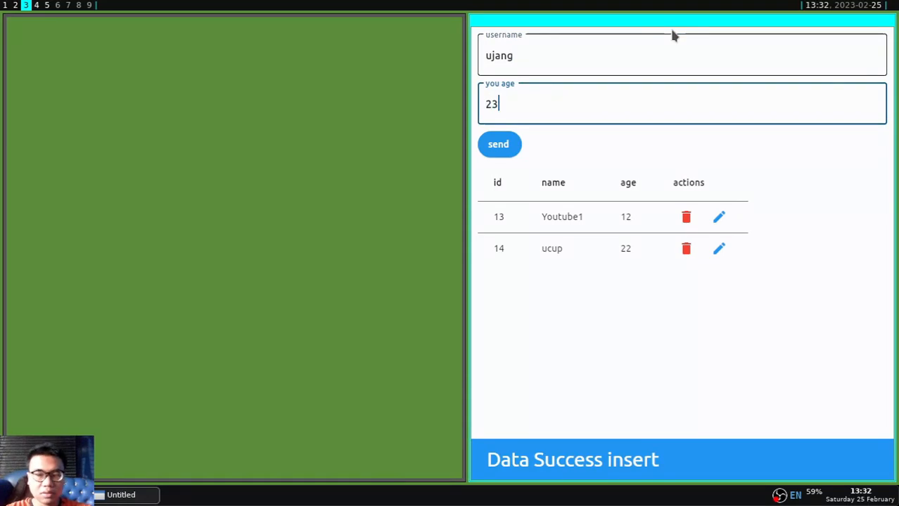
{"action": "left_click", "coordinate": [498, 144]}
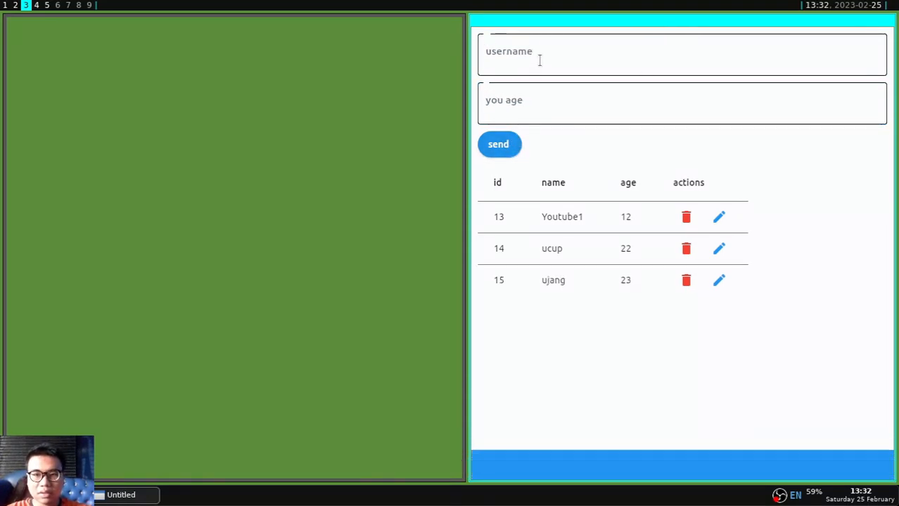
{"action": "type", "text": "udin"}
{"action": "left_click", "coordinate": [682, 104]}
{"action": "type", "text": "25"}
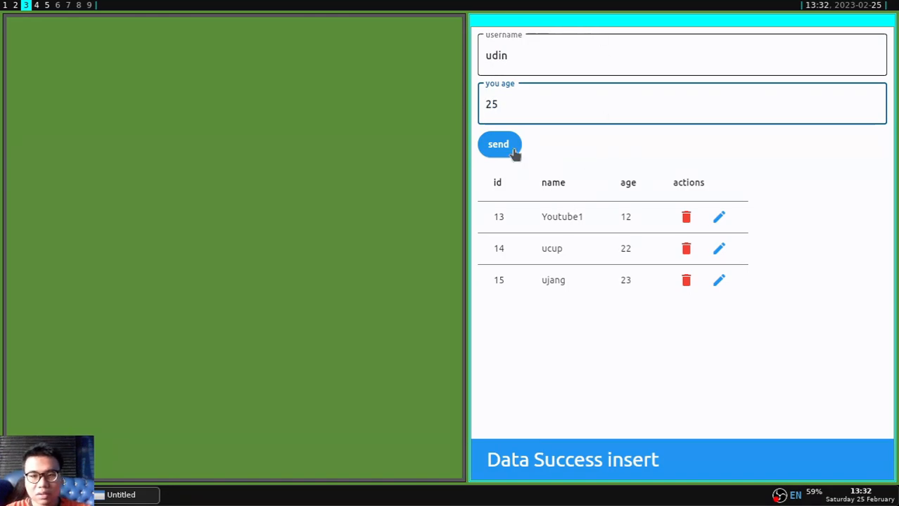
{"action": "left_click", "coordinate": [499, 144]}
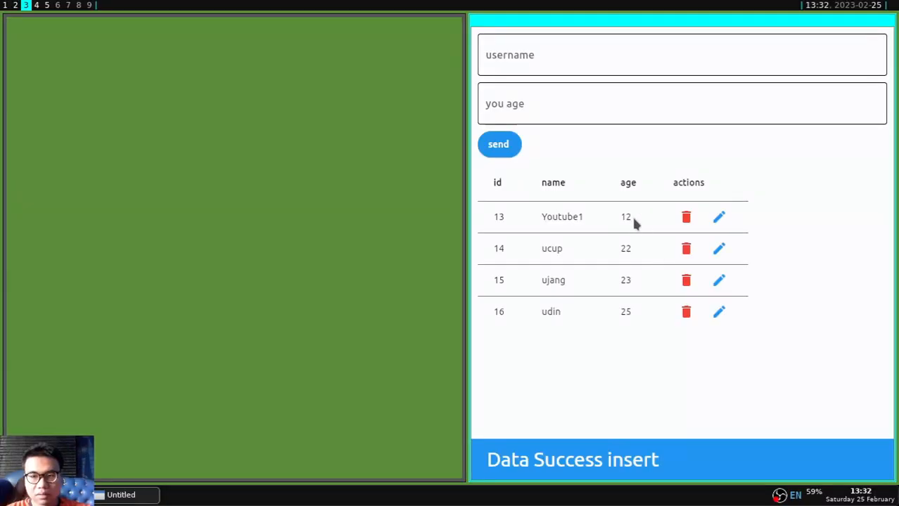
{"action": "mouse_move", "coordinate": [718, 311]}
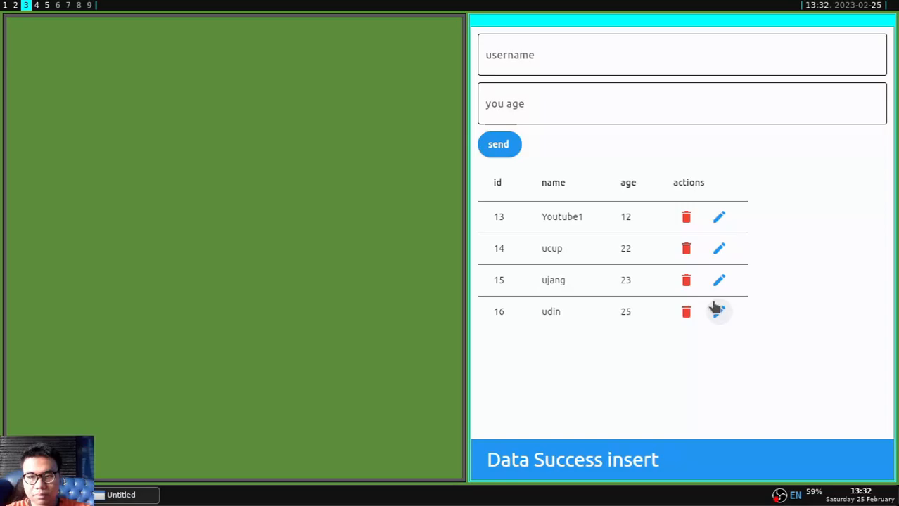
Edit rows to UPDATE UDIN 44, ujang UPDATE 66, ucup UPDATE 99 and Youtube UPDATE 56.
{"action": "left_click", "coordinate": [719, 311]}
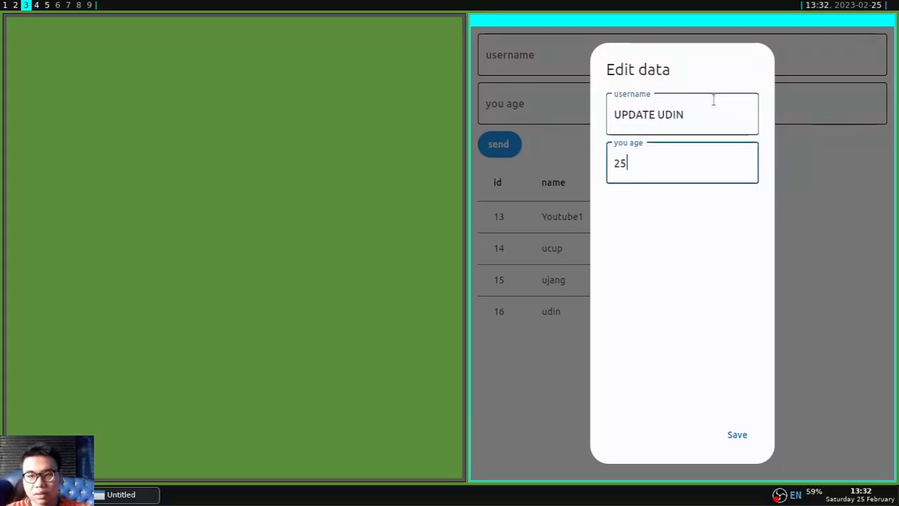
{"action": "type", "text": "44"}
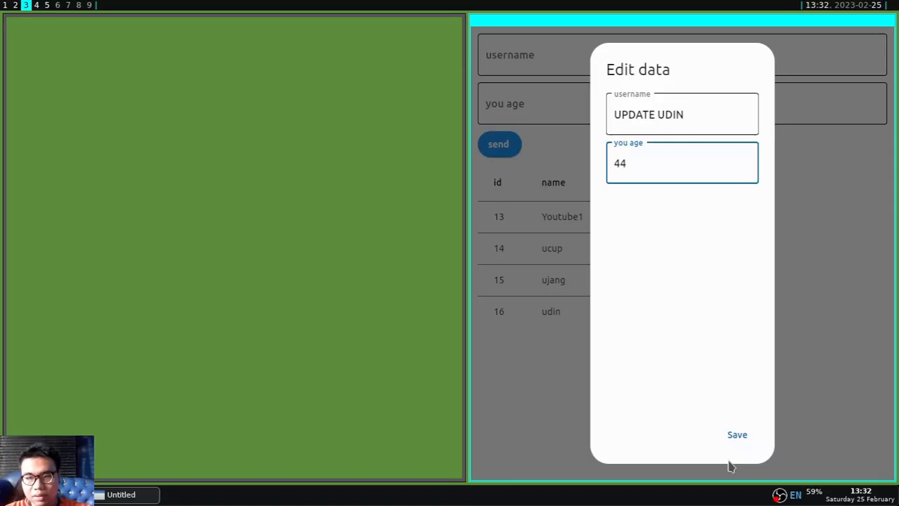
{"action": "left_click", "coordinate": [736, 434]}
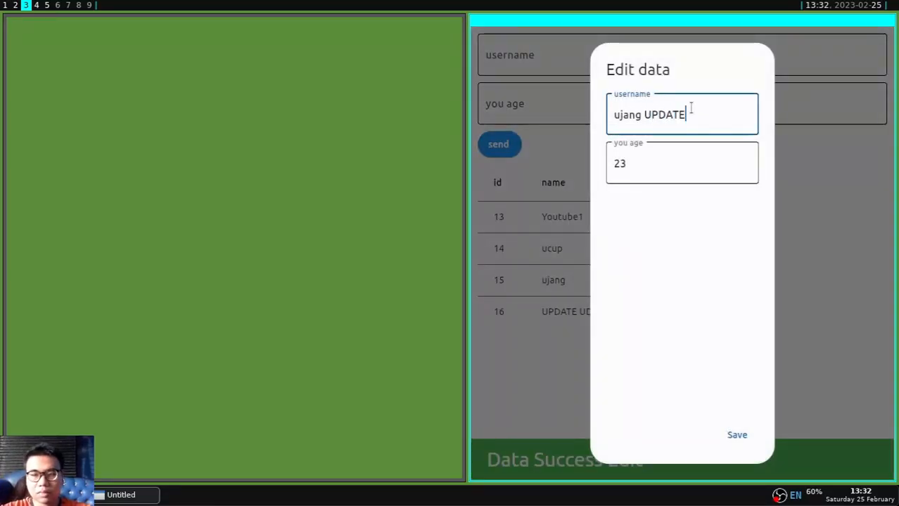
{"action": "type", "text": "44"}
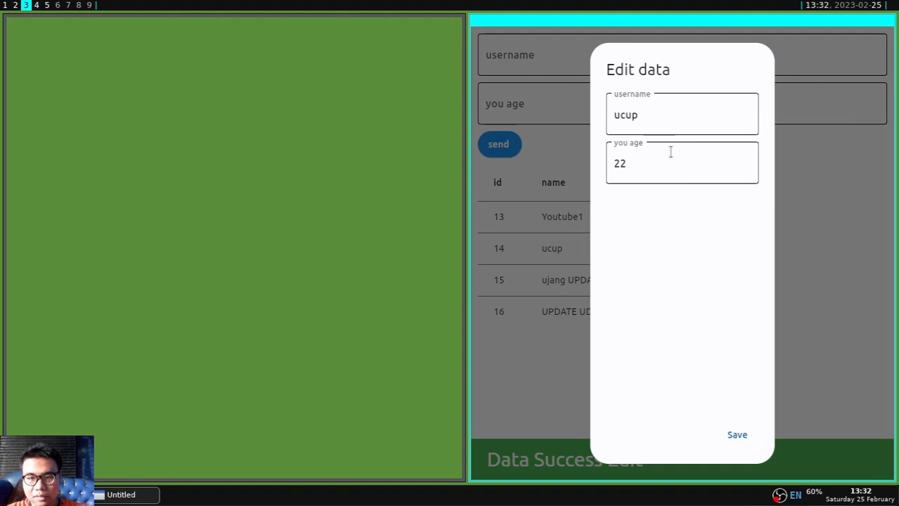
{"action": "left_click", "coordinate": [681, 115]}
{"action": "type", "text": " UPDATE"}
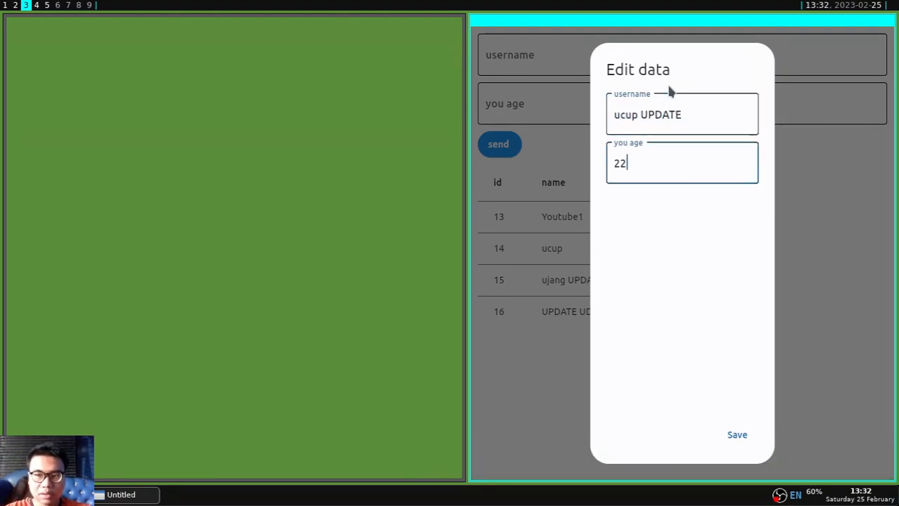
{"action": "type", "text": "99"}
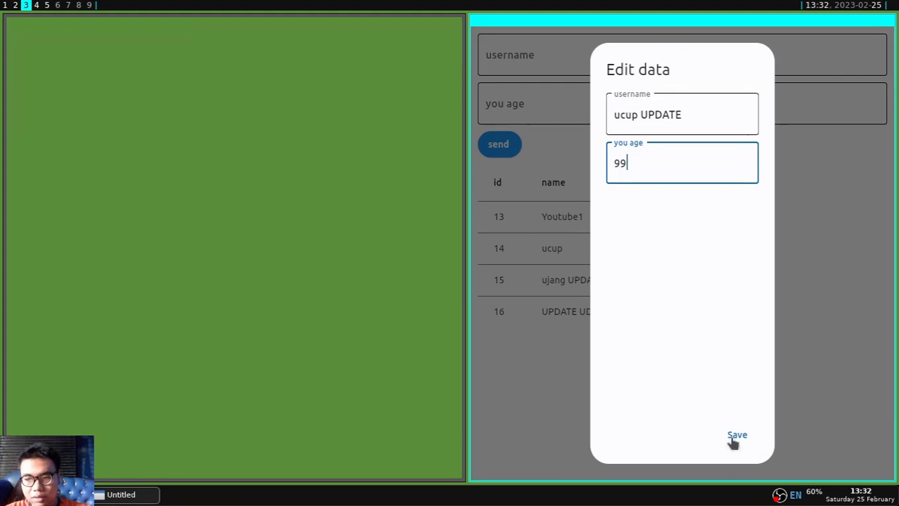
{"action": "left_click", "coordinate": [735, 435]}
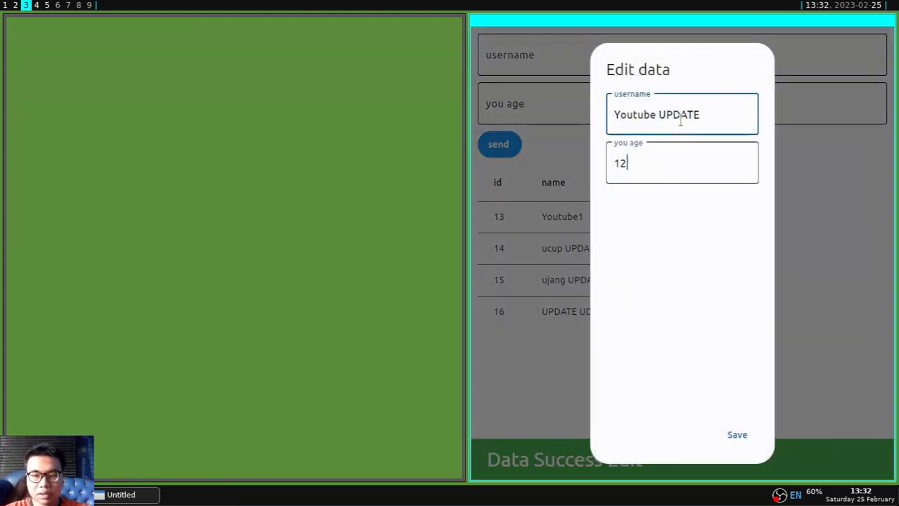
{"action": "type", "text": "56"}
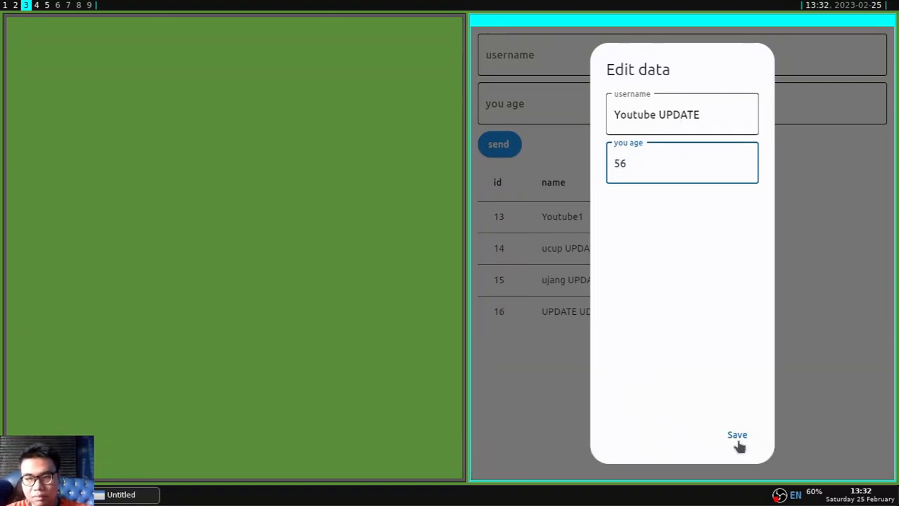
{"action": "left_click", "coordinate": [734, 434]}
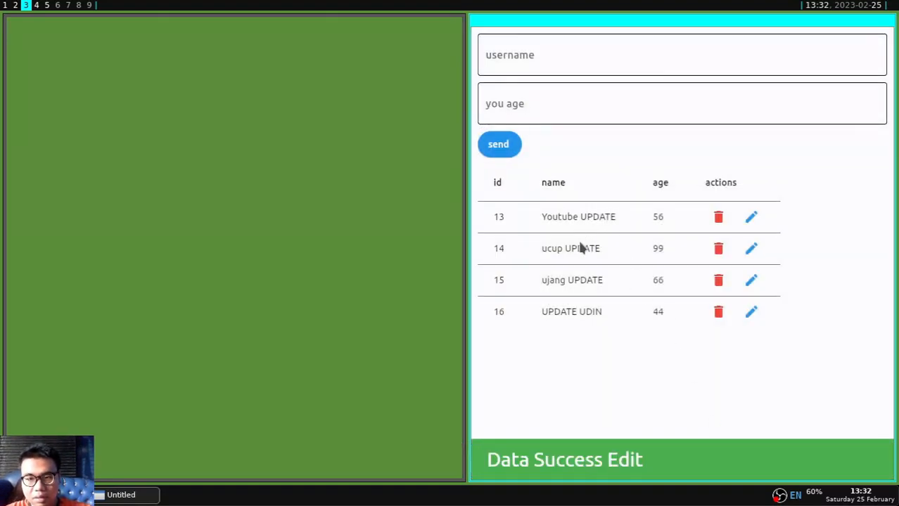
{"action": "mouse_move", "coordinate": [570, 287]}
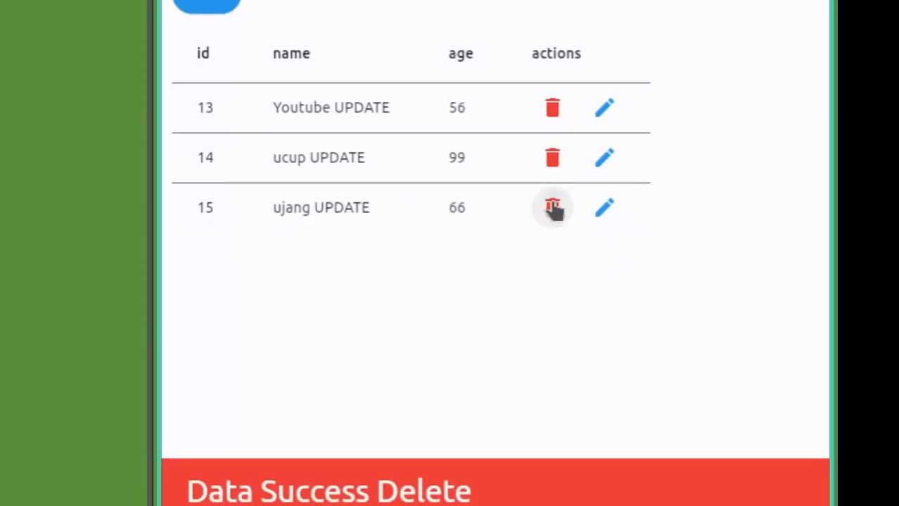
Delete the UPDATE UDIN row using its red trash icon.
{"action": "left_click", "coordinate": [552, 207]}
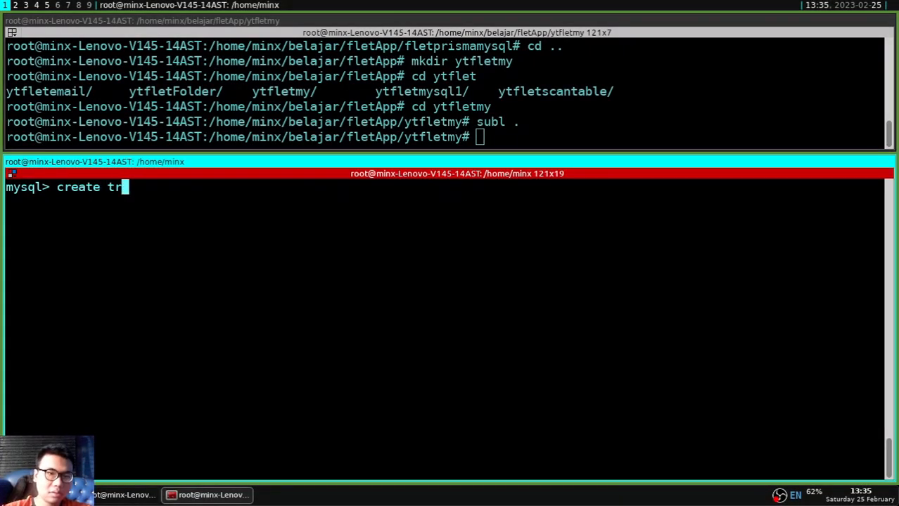
Begin CREATE TABLE mainan with id int(11) NOT NULL AUTO_INCREMENT.
{"action": "type", "text": "able mainan"}
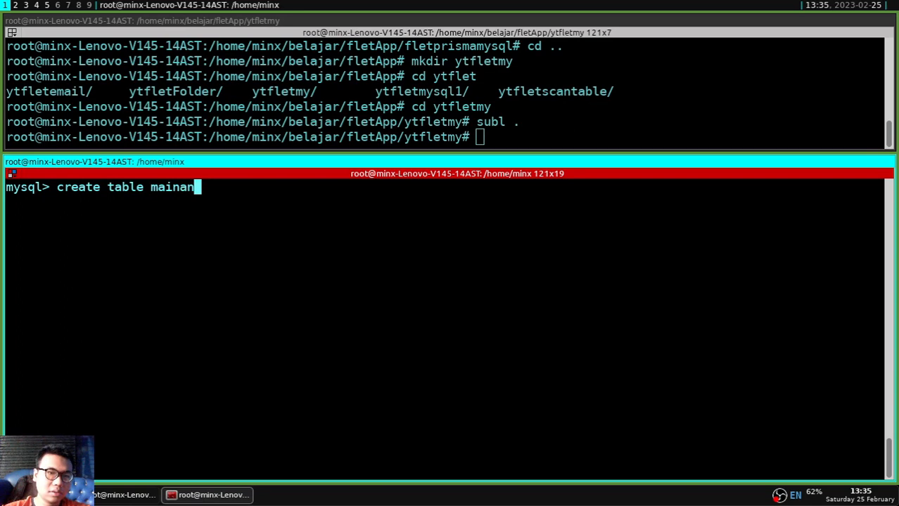
{"action": "type", "text": "(id i"}
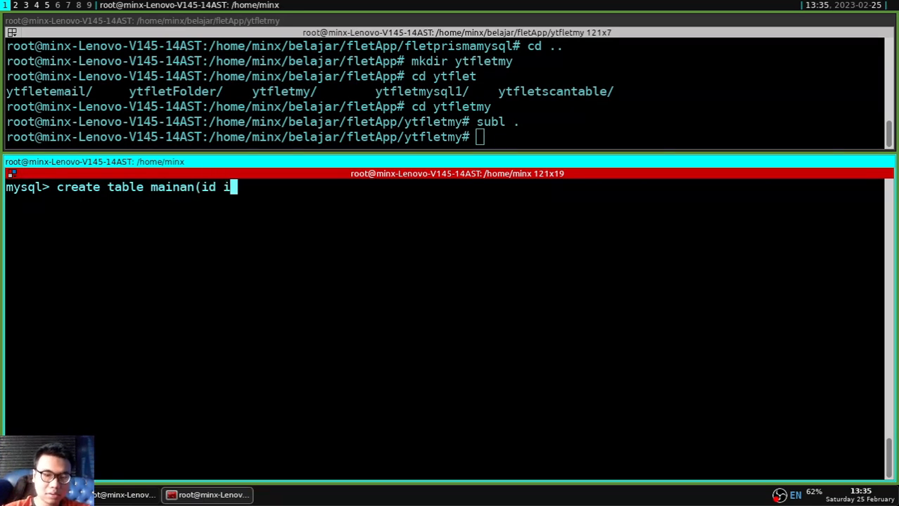
{"action": "type", "text": "nt()"}
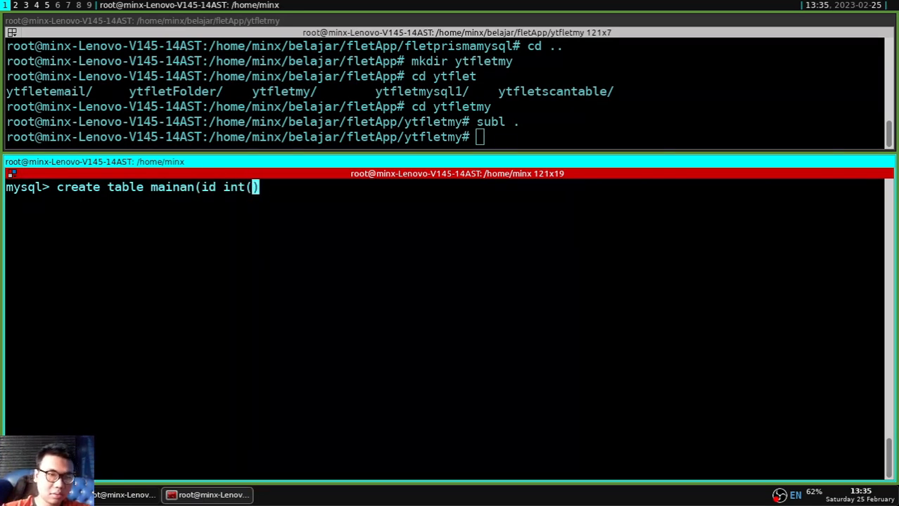
{"action": "type", "text": "11"}
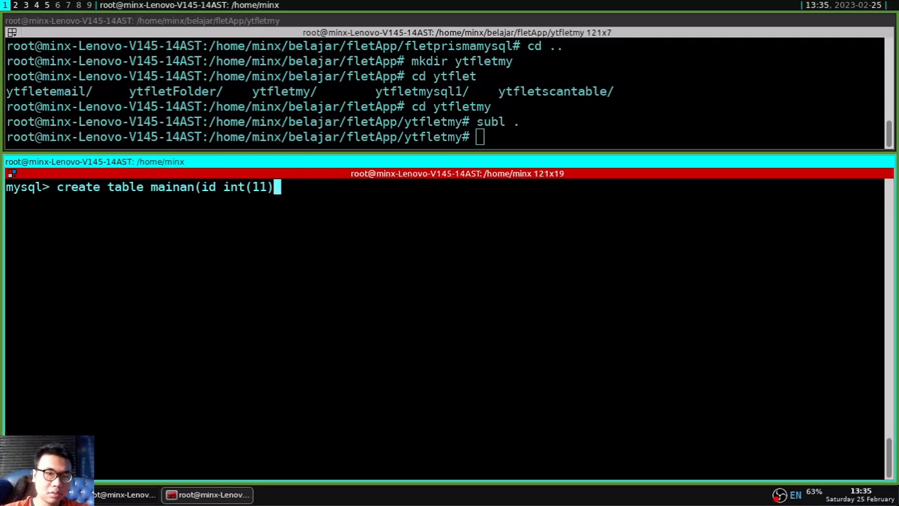
{"action": "type", "text": "NOT NULL AU"}
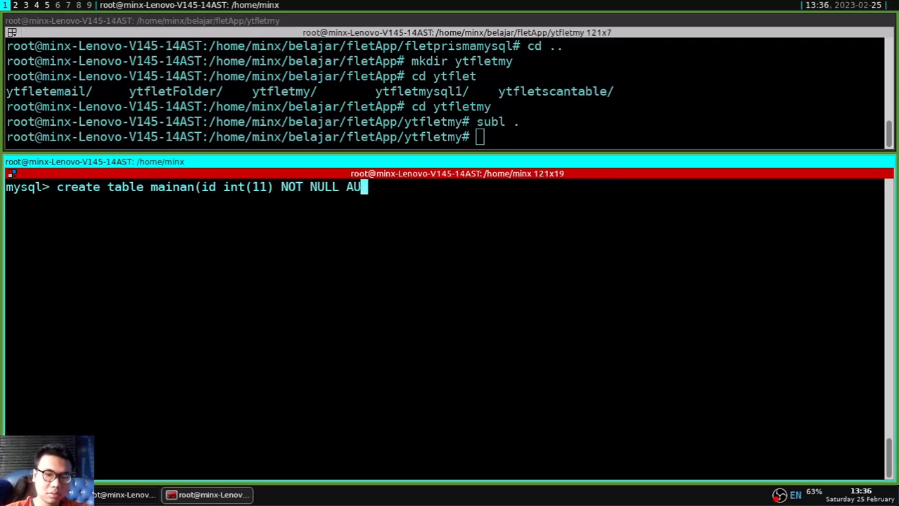
{"action": "type", "text": "TO_INCREMENT"}
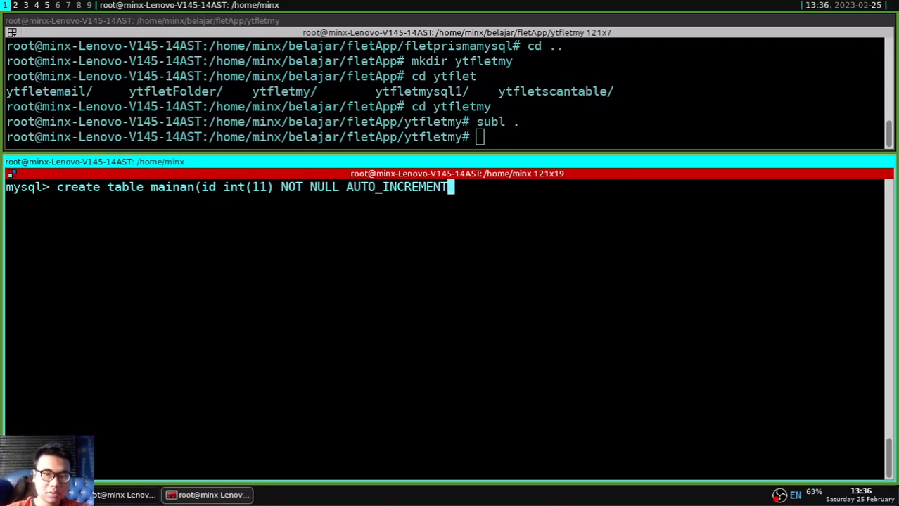
Add name varchar(30) and age int(11) columns, PRIMARY KEY(id), then run SHOW TABLES.
{"action": "type", "text": ",name varc"}
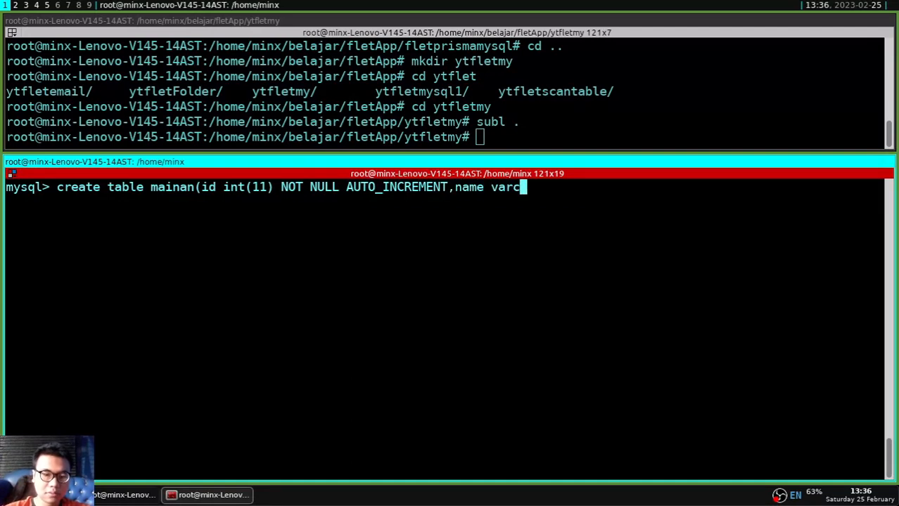
{"action": "type", "text": "har"}
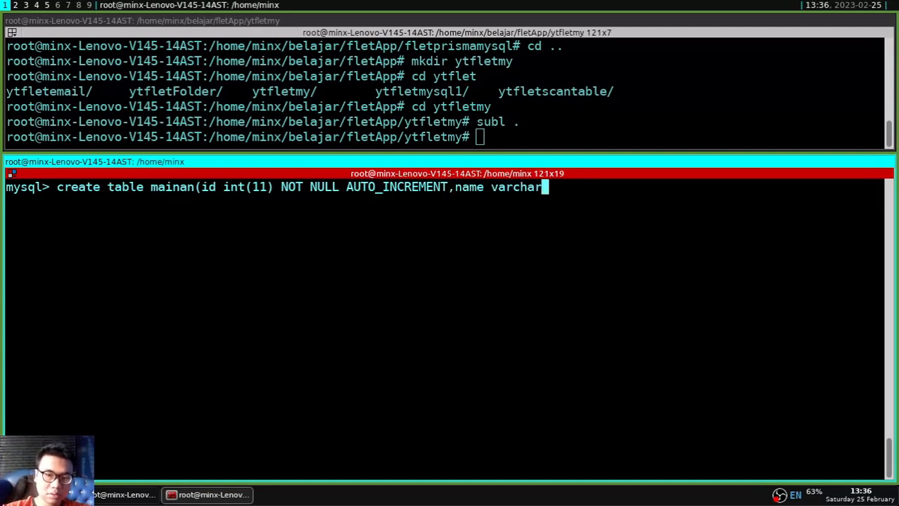
{"action": "type", "text": "(30) NOT NULL, age in"}
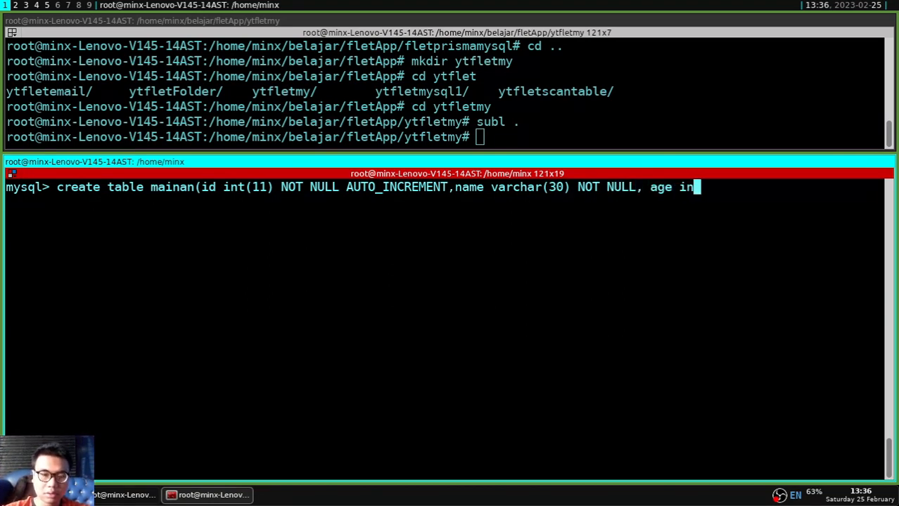
{"action": "type", "text": "t(11) NOT NULL, PRIMARY KEY"}
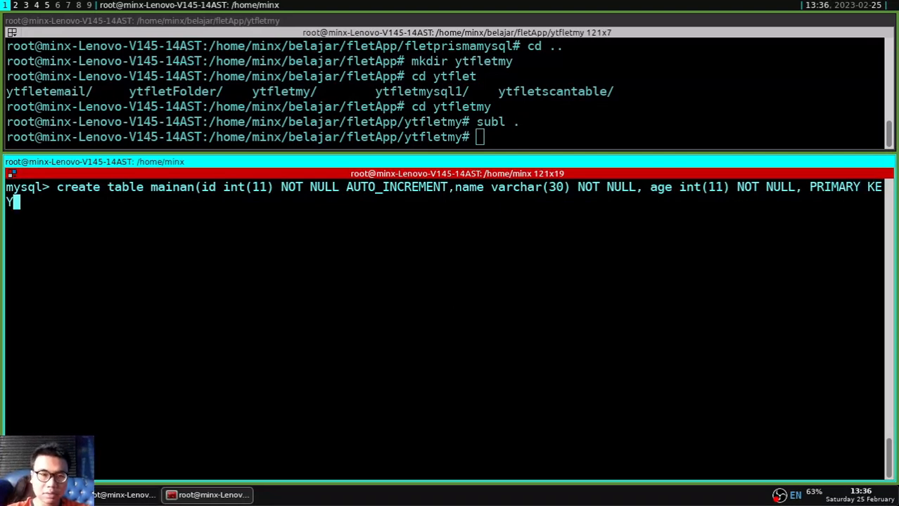
{"action": "type", "text": "("}
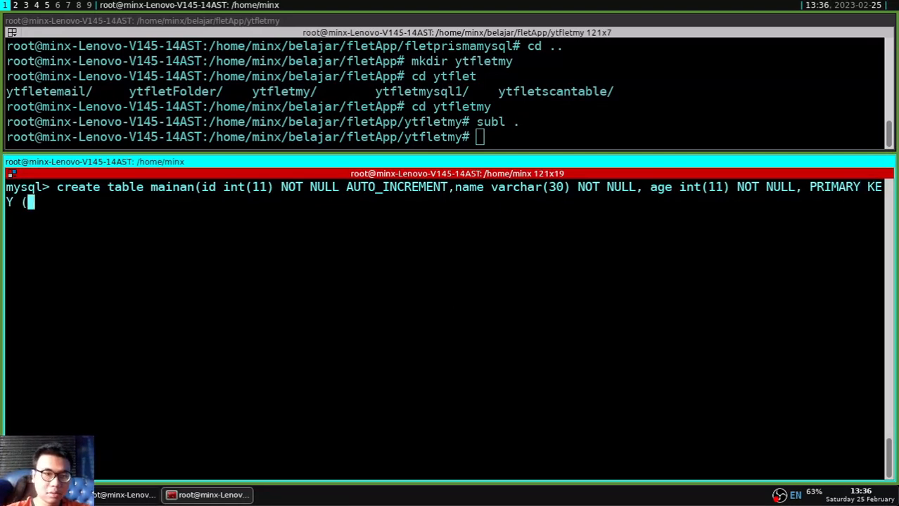
{"action": "type", "text": "id));"}
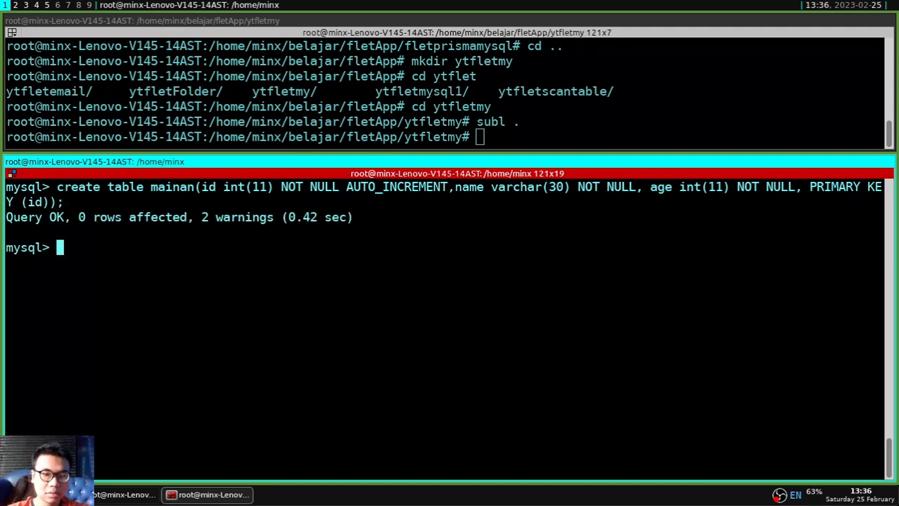
{"action": "type", "text": "show tables;"}
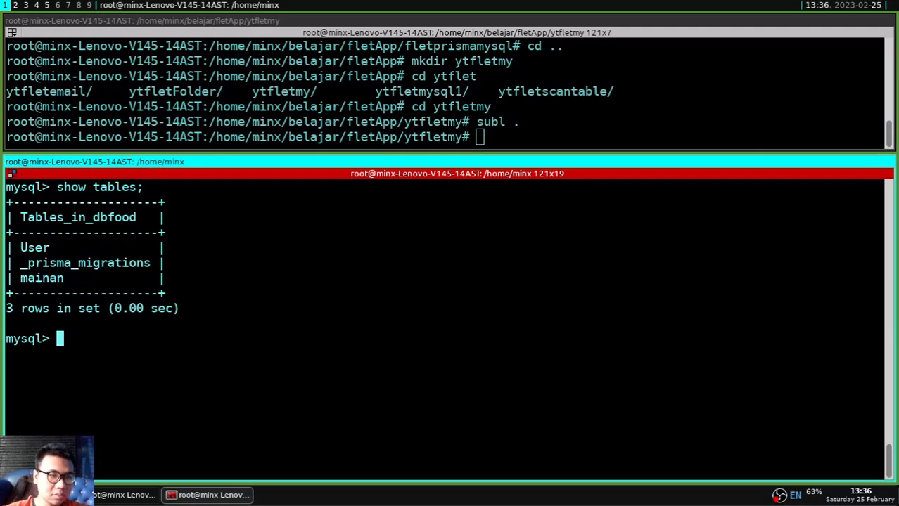
{"action": "mouse_move", "coordinate": [144, 274]}
{"action": "type", "text": "l"}
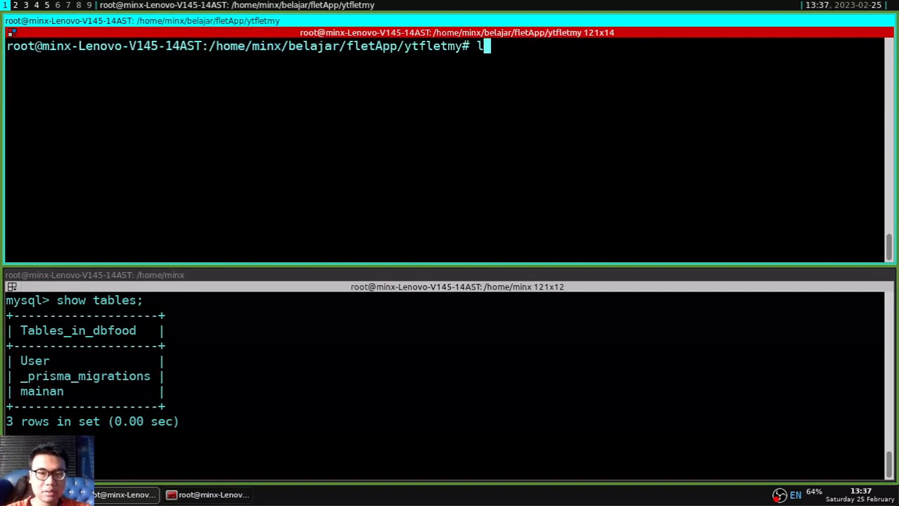
Run ls, pip install mysql-connector-python, and start main.py with a flet import.
{"action": "type", "text": "s"}
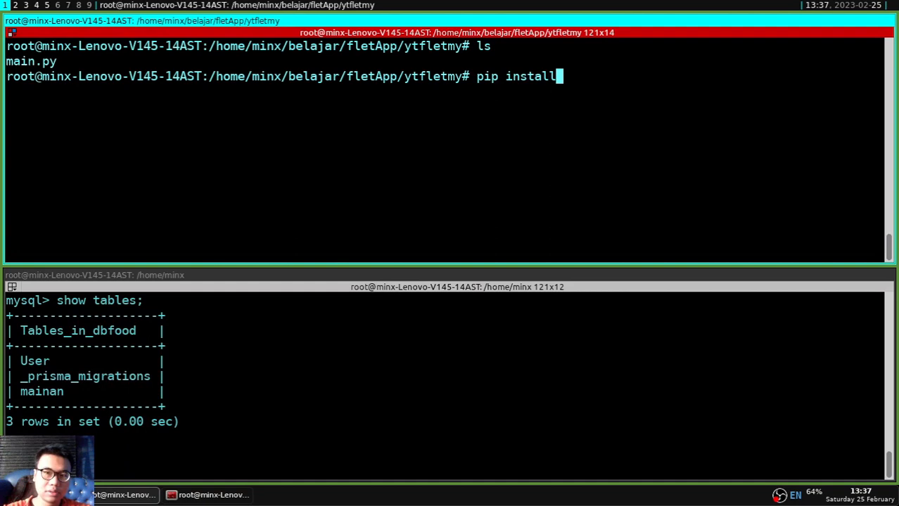
{"action": "type", "text": "mysql-con"}
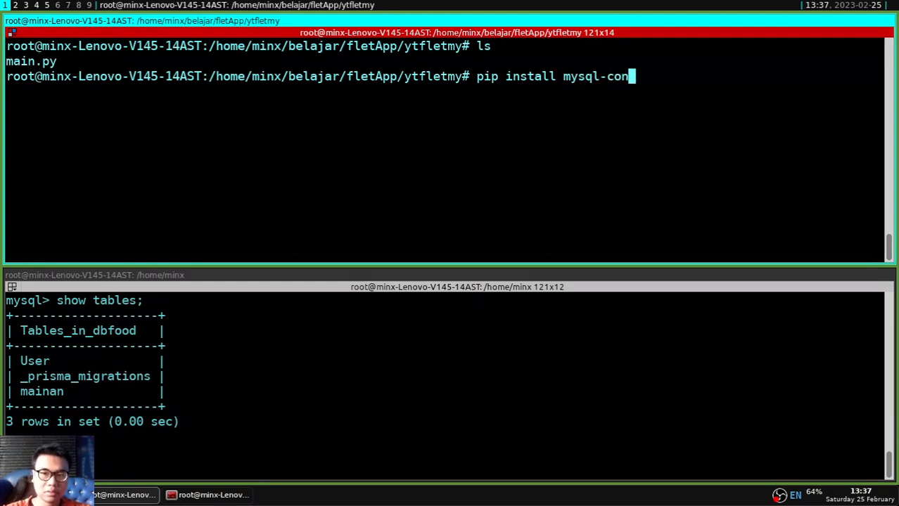
{"action": "type", "text": "nector-python"}
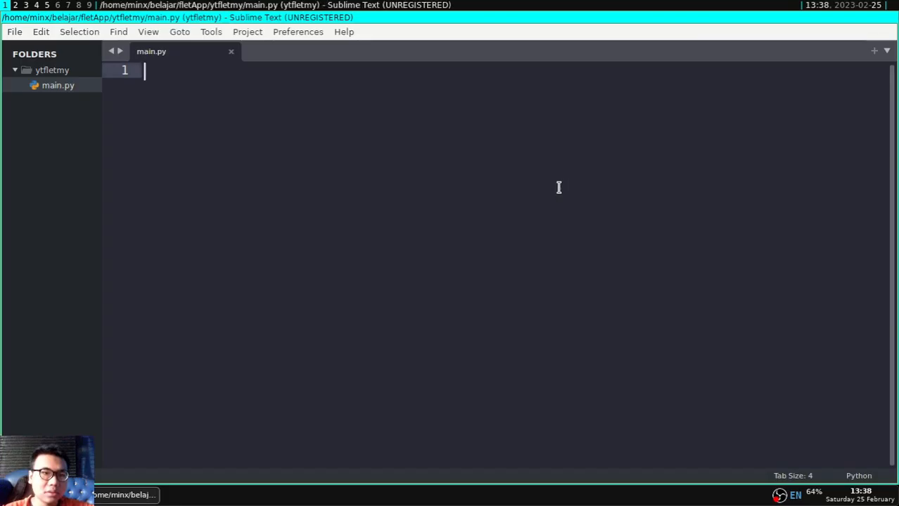
{"action": "type", "text": "from flet import *"}
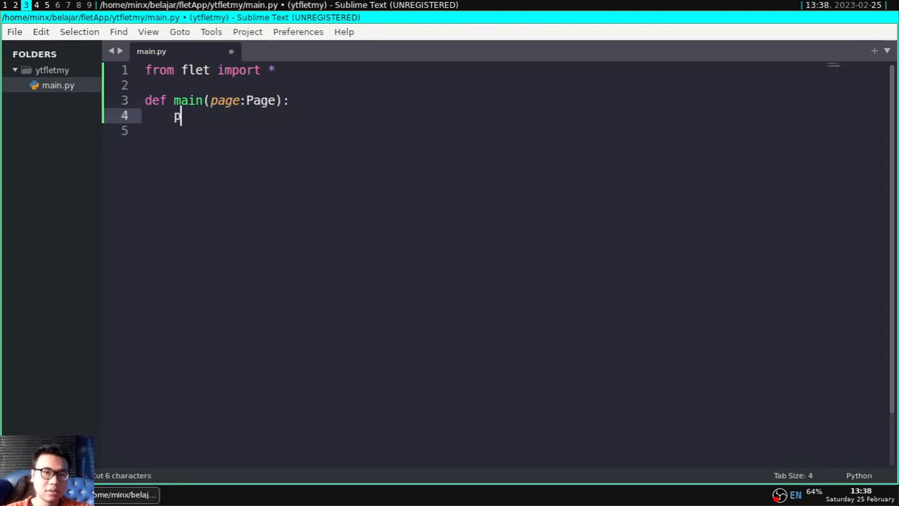
Add page.add() inside main and flet.app(target=main), then launch the app.
{"action": "type", "text": "age.add()"}
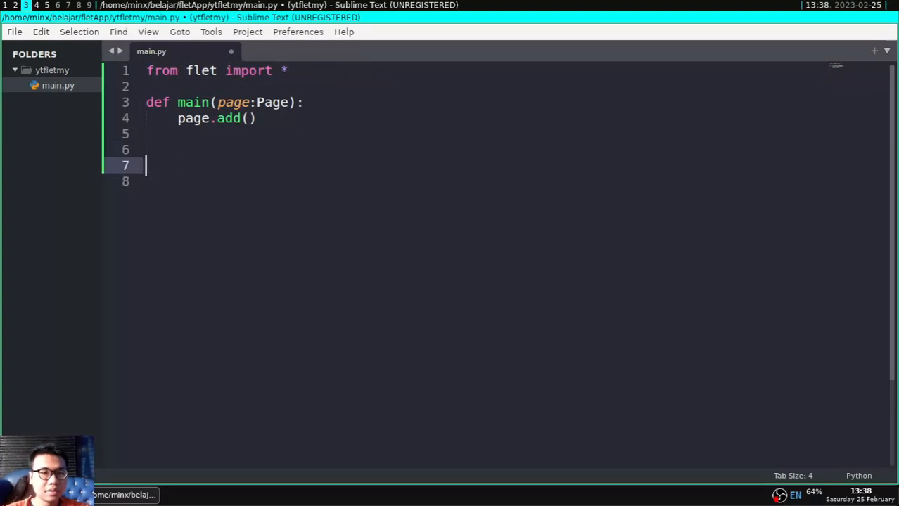
{"action": "type", "text": "flet.app(tar"}
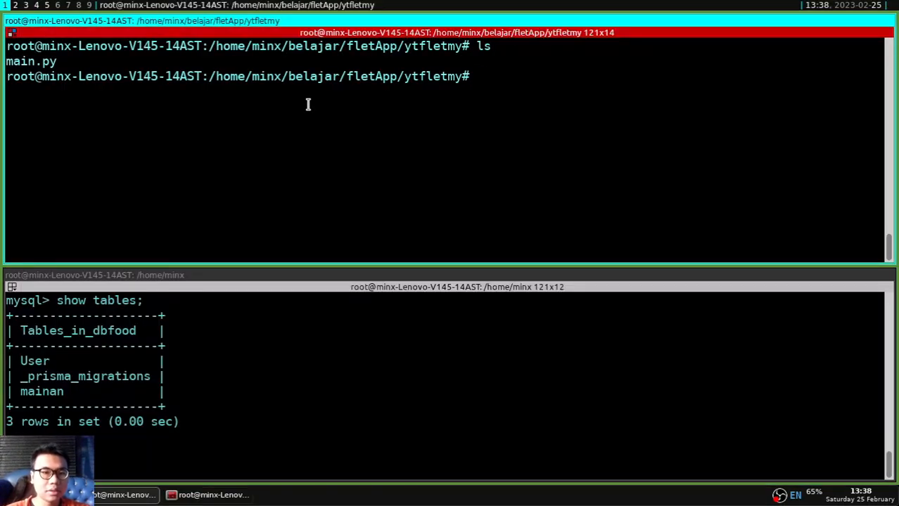
{"action": "type", "text": "flet.app(target=main"}
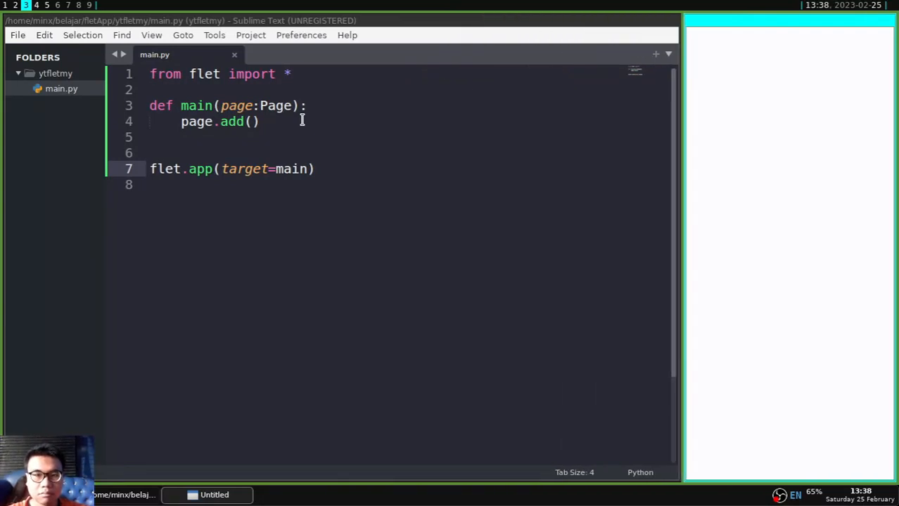
{"action": "mouse_move", "coordinate": [256, 84]}
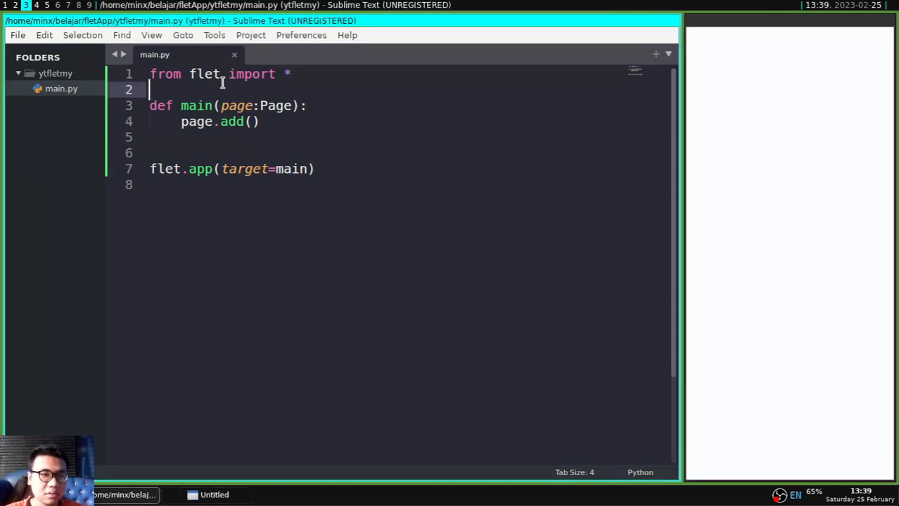
Import mysql.connector and begin a mysql.connector.connect() call.
{"action": "type", "text": "import mysql_"}
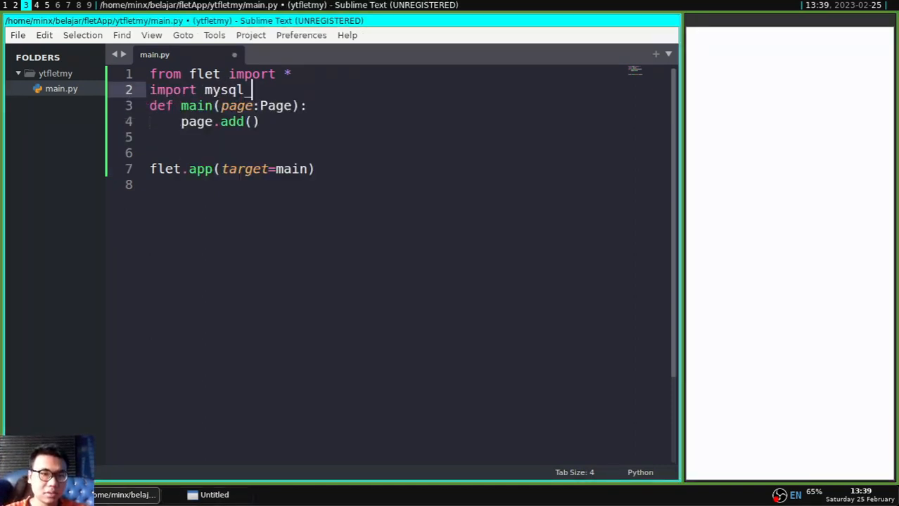
{"action": "type", "text": ".conn"}
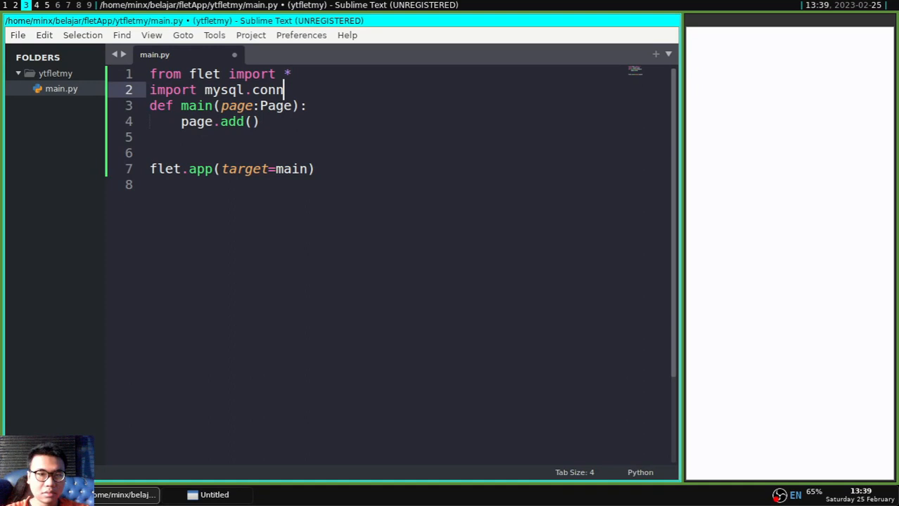
{"action": "type", "text": "ector"}
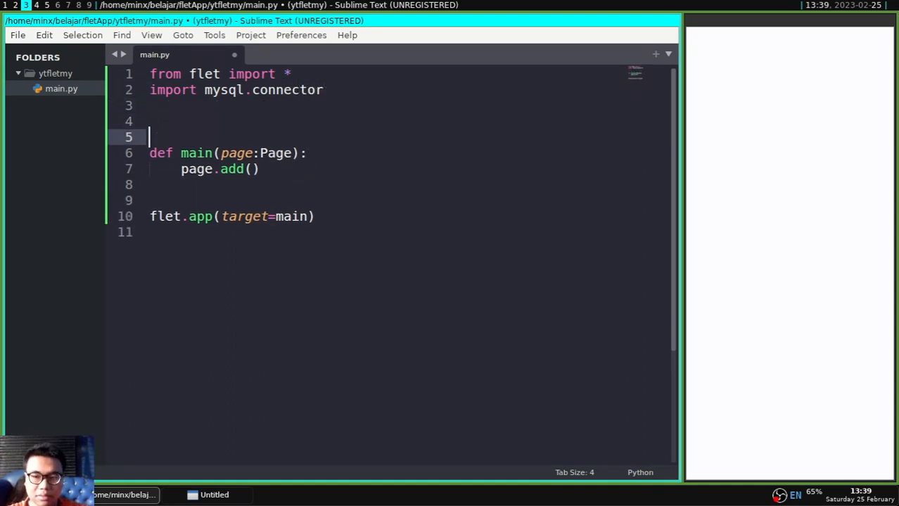
{"action": "type", "text": "CONECTION TO DB"}
{"action": "type", "text": "mydb ="}
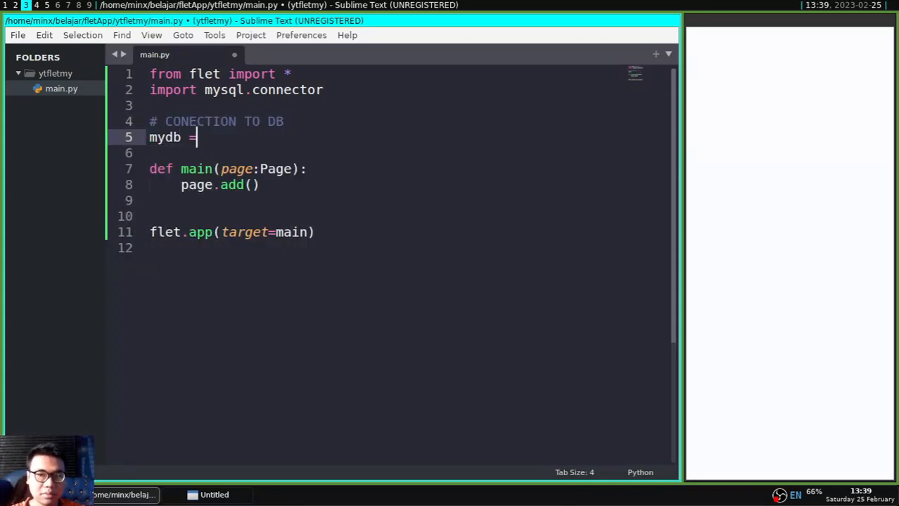
{"action": "type", "text": "mysql.c"}
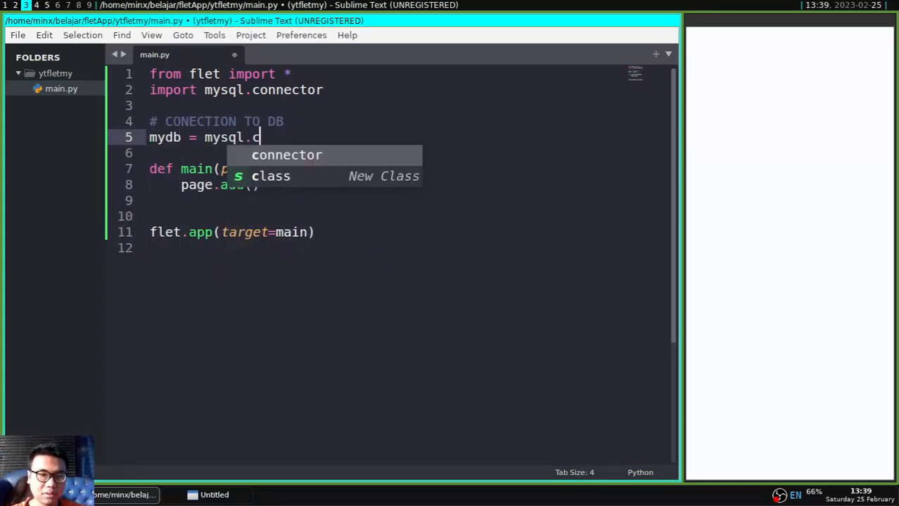
{"action": "type", "text": "onnector.con"}
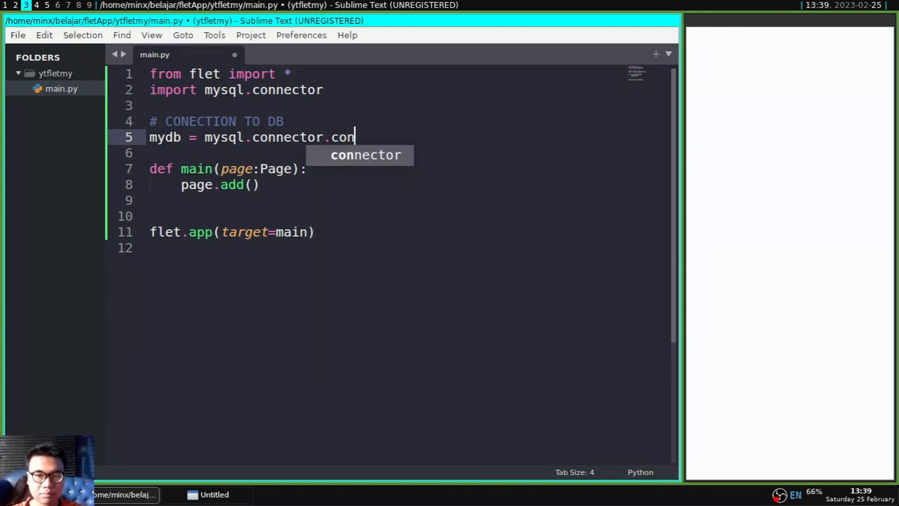
{"action": "type", "text": "nect("}
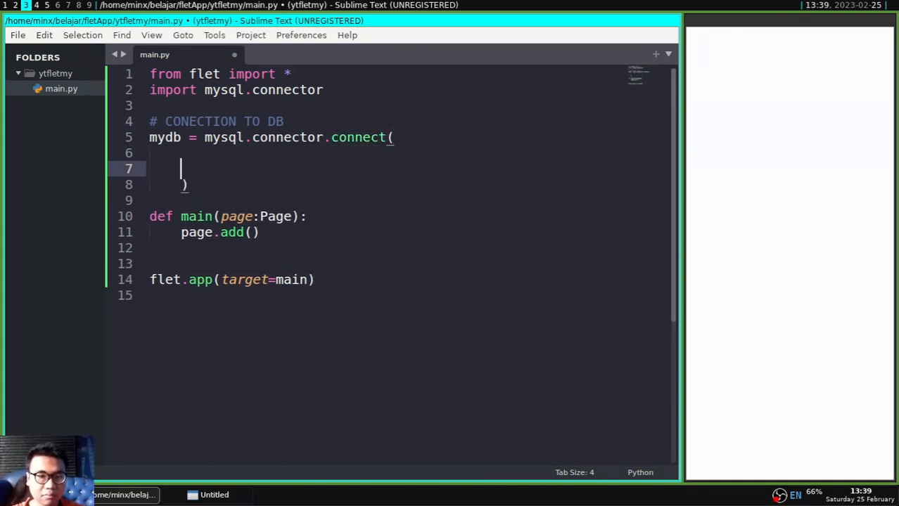
Set the connection host to 172.17.0.1, user root, and the password.
{"action": "type", "text": "host"}
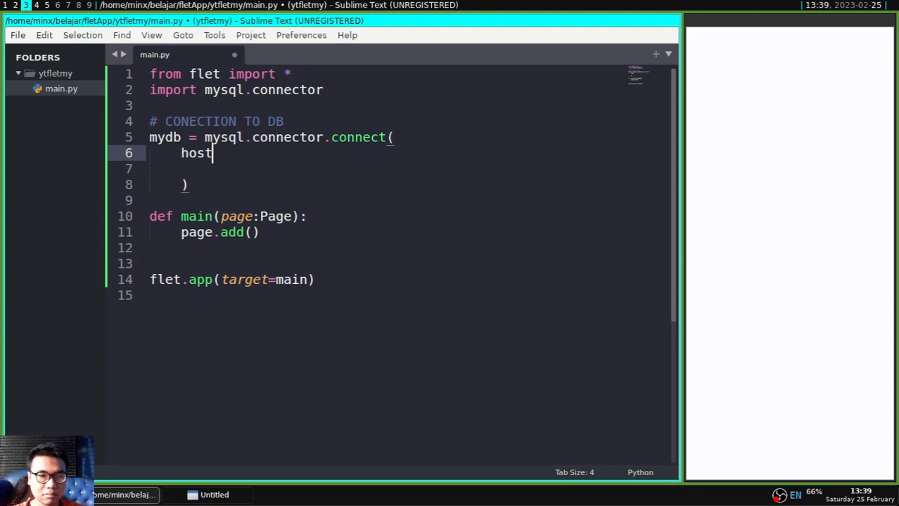
{"action": "type", "text": "=\""}
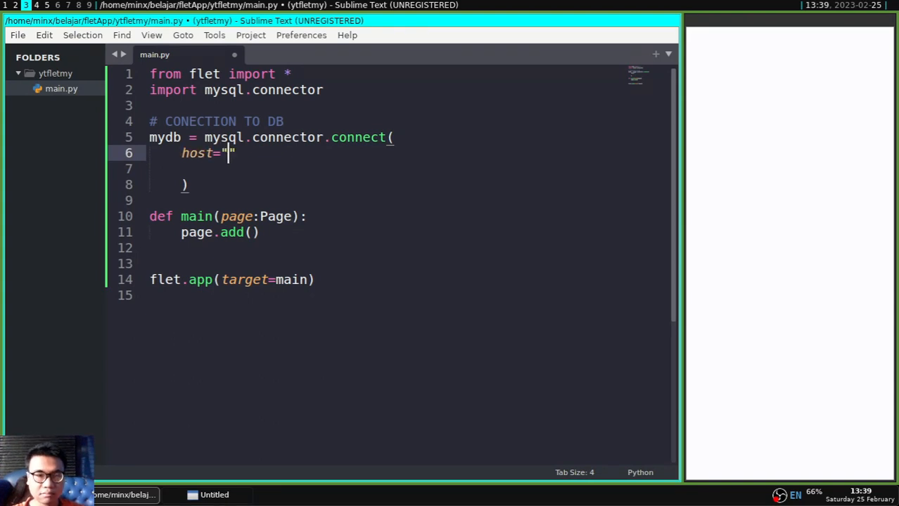
{"action": "type", "text": "YOU LOCALHOST"}
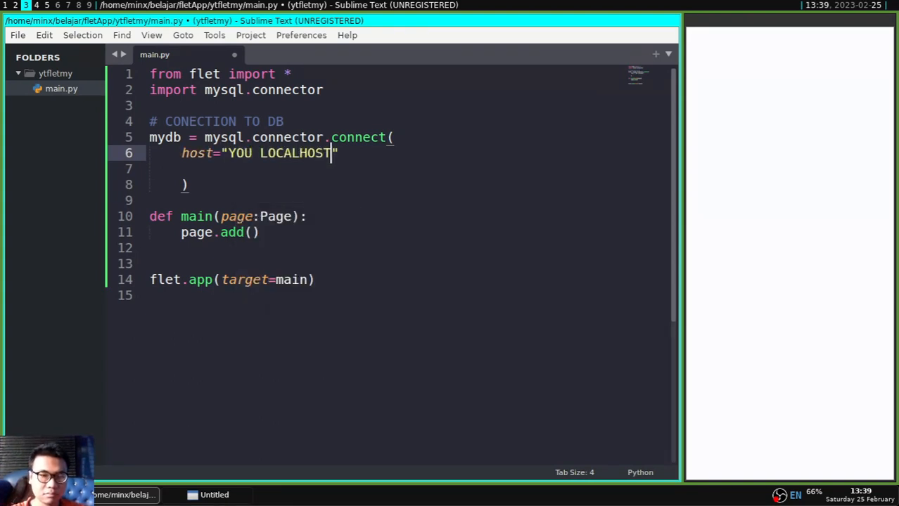
{"action": "type", "text": "1"}
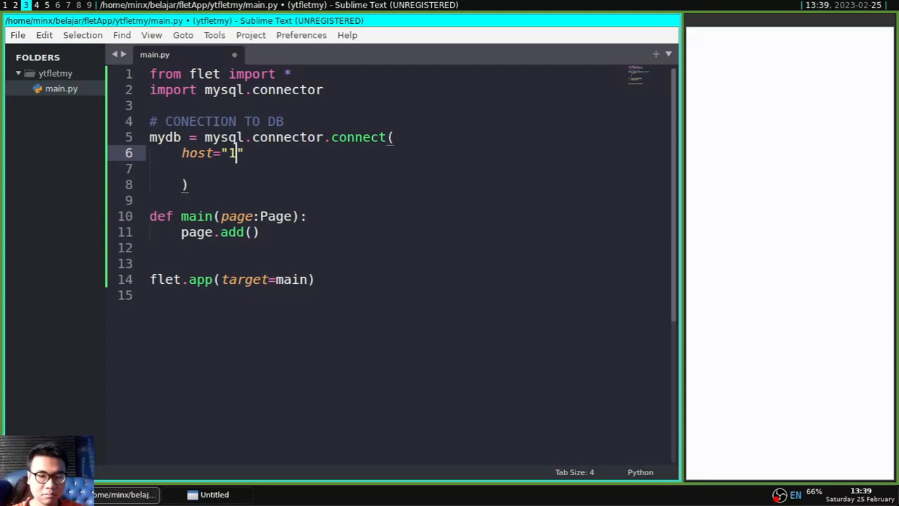
{"action": "type", "text": "72.17.0.2"}
{"action": "left_click", "coordinate": [412, 168]}
{"action": "type", "text": "user"}
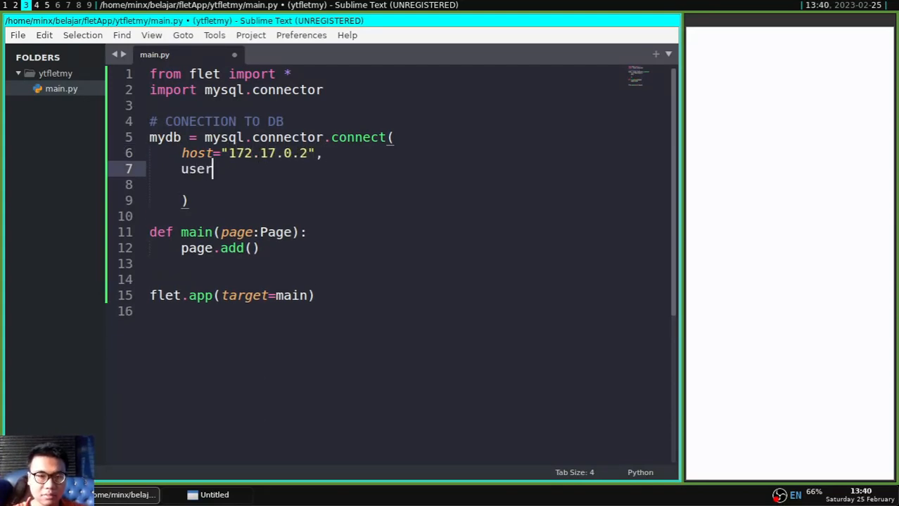
{"action": "type", "text": "=\"root\","}
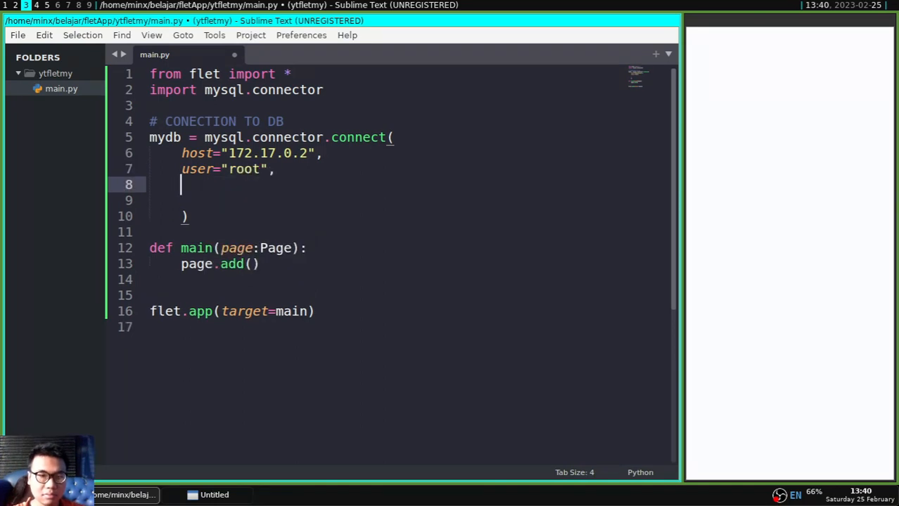
{"action": "type", "text": "password=\"a\""}
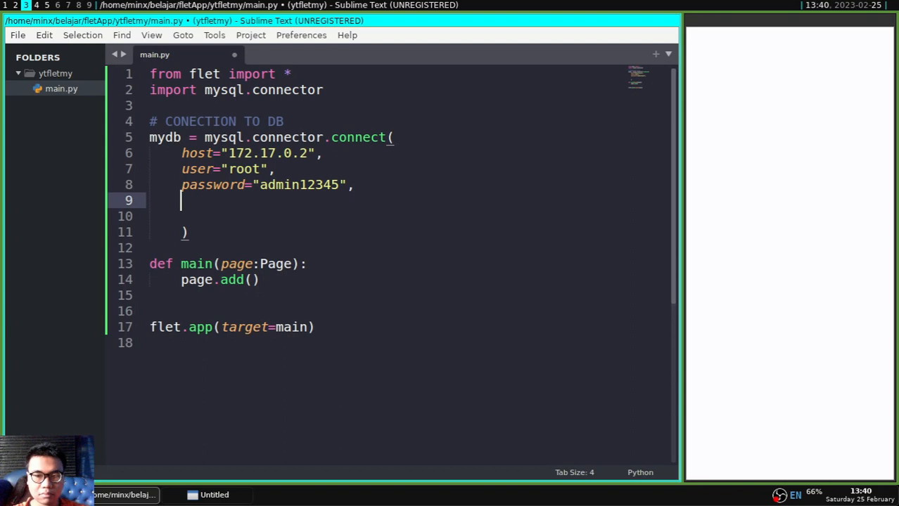
Set the connection database to dbfood in place of the placeholder.
{"action": "type", "text": "database="}
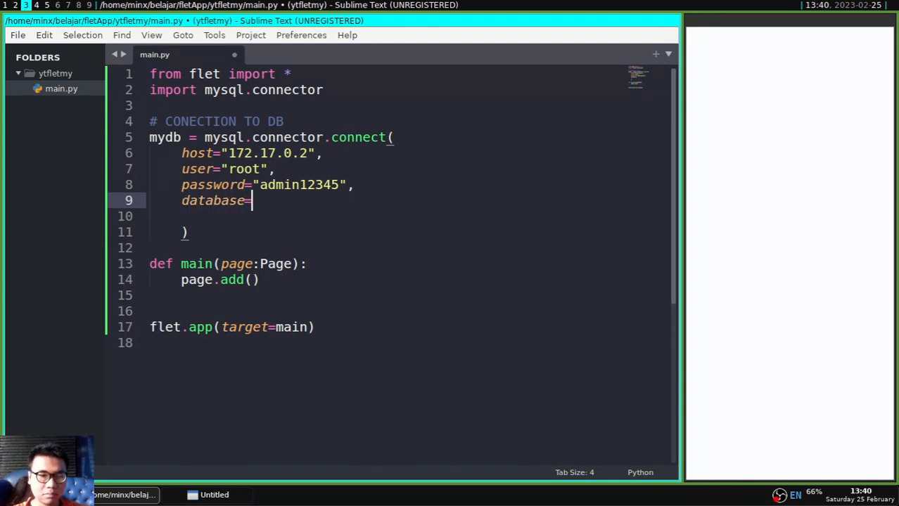
{"action": "type", "text": "\"YOU DATABASE \""}
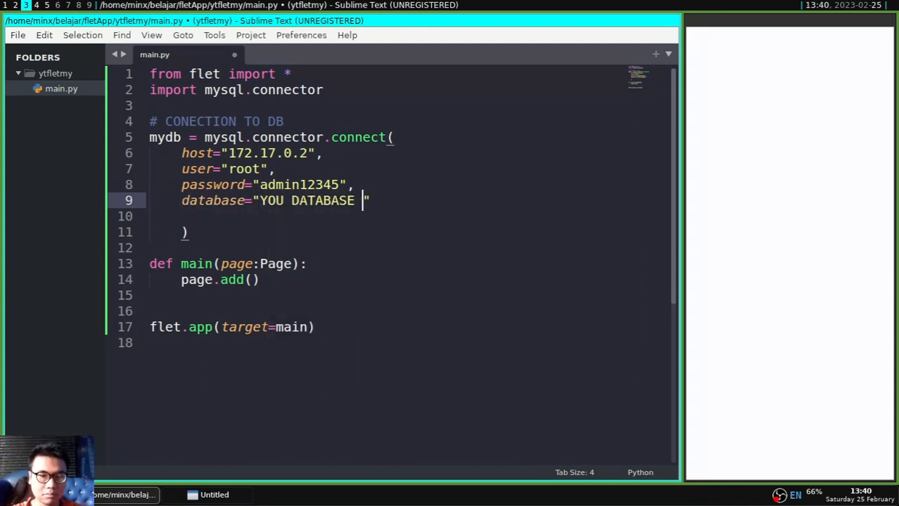
{"action": "type", "text": "NAME HER"}
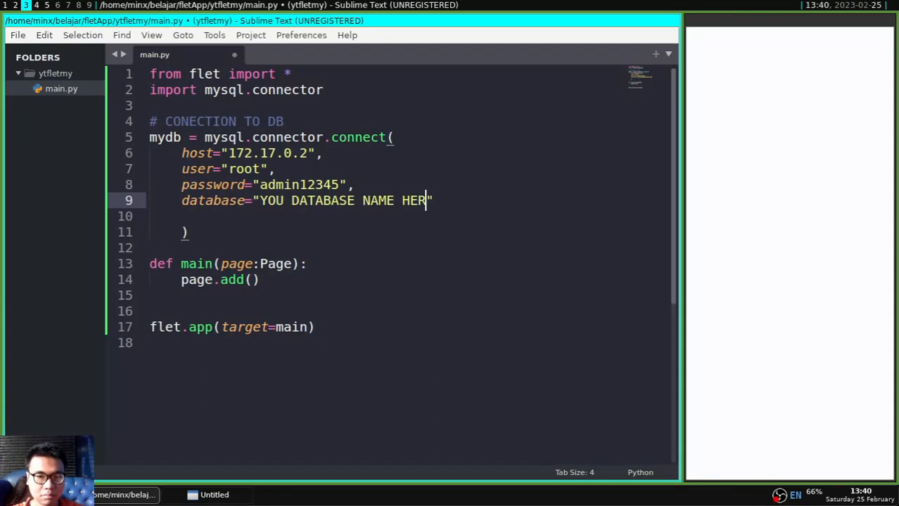
{"action": "type", "text": "dbfood"}
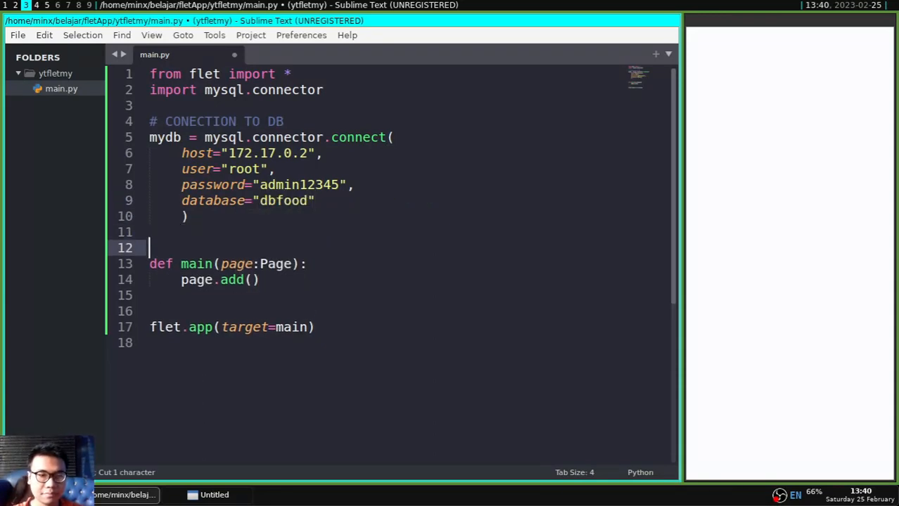
Add cursor = mydb.cursor() below the connection block.
{"action": "type", "text": "cursor"}
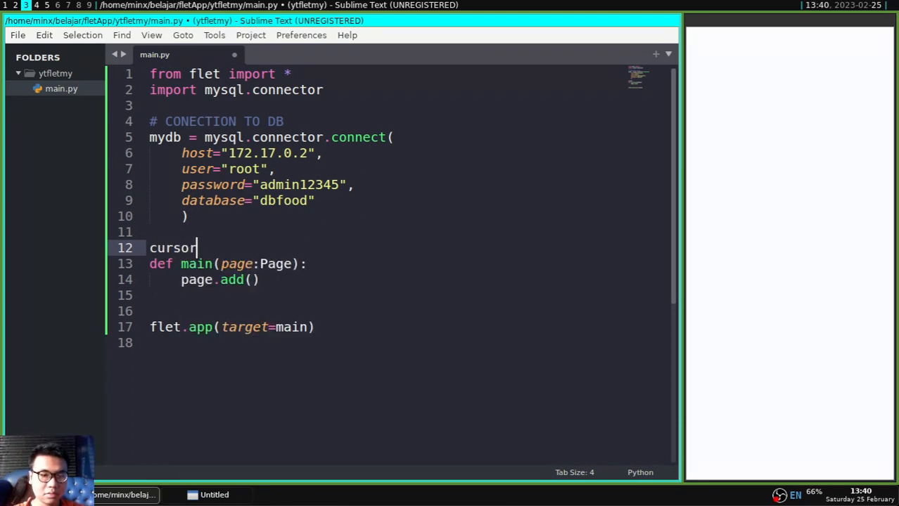
{"action": "type", "text": "= mydb"}
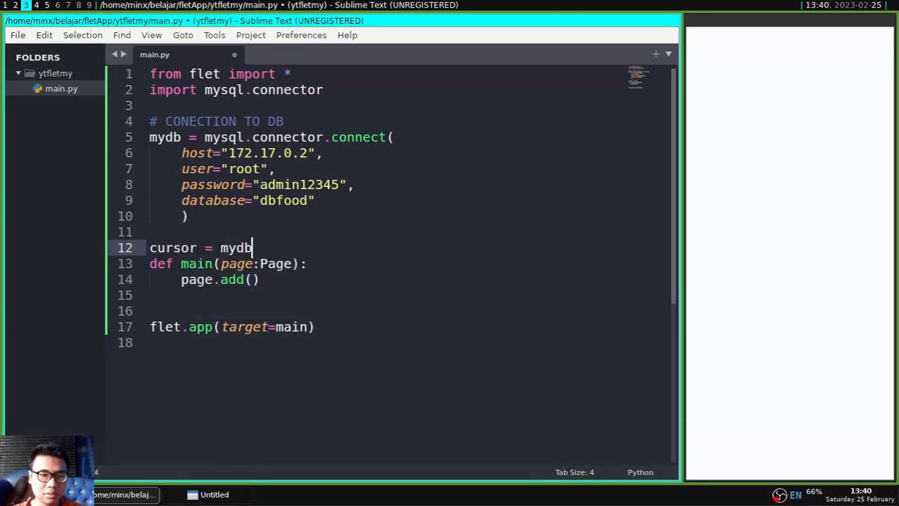
{"action": "type", "text": ".cur"}
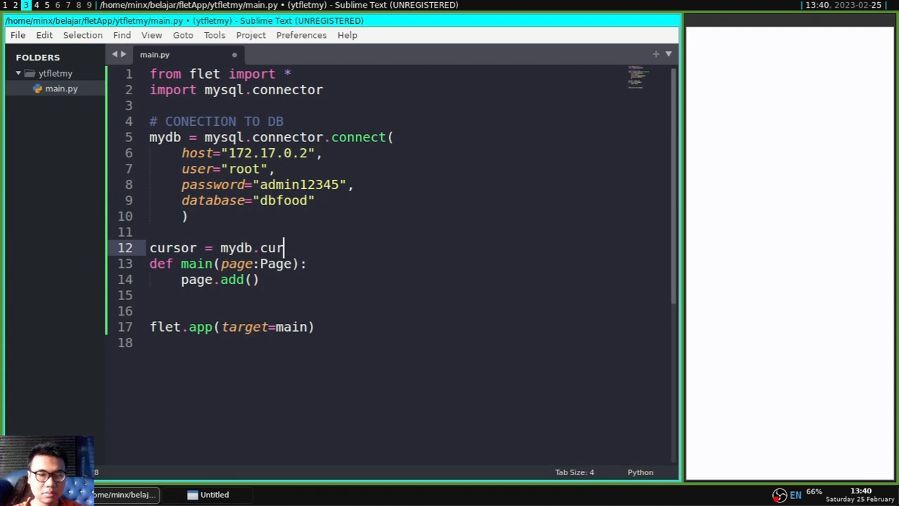
{"action": "type", "text": "sor()"}
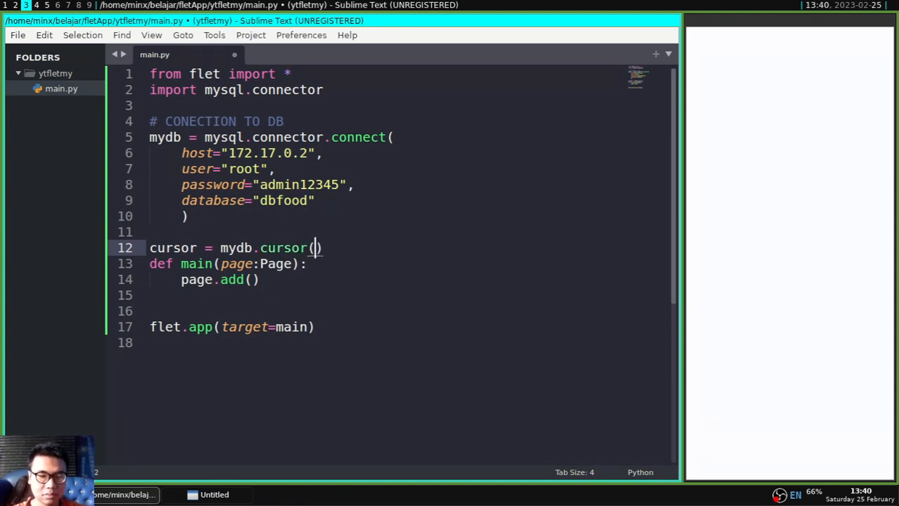
{"action": "key", "text": "Enter"}
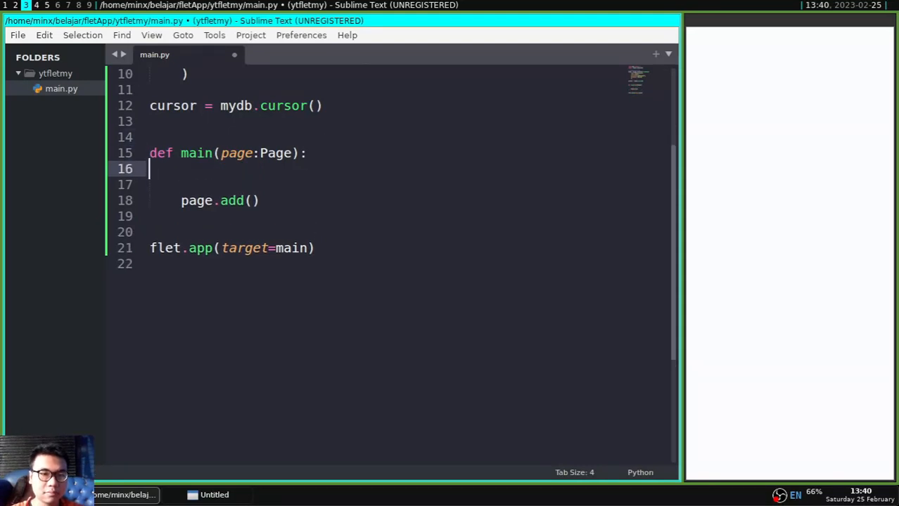
Define nametxt and agetxt TextFields labelled name and age.
{"action": "type", "text": "namete"}
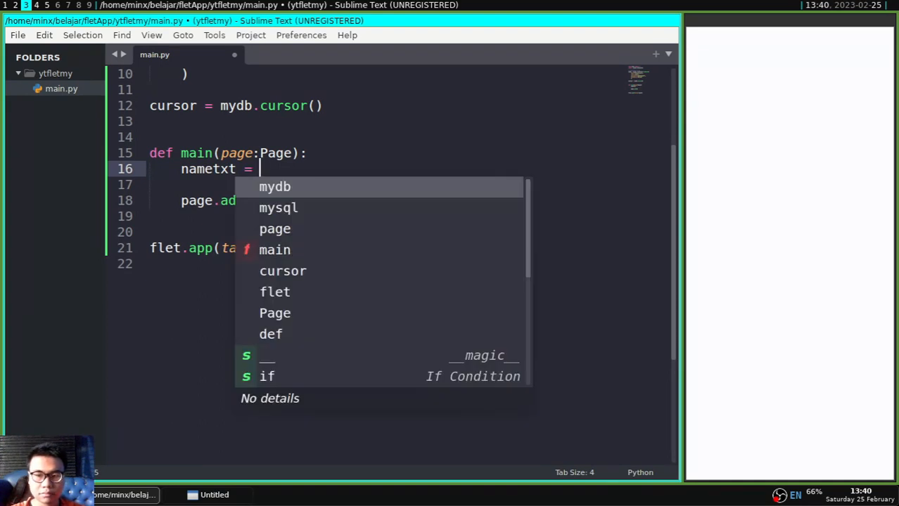
{"action": "type", "text": "TextField"}
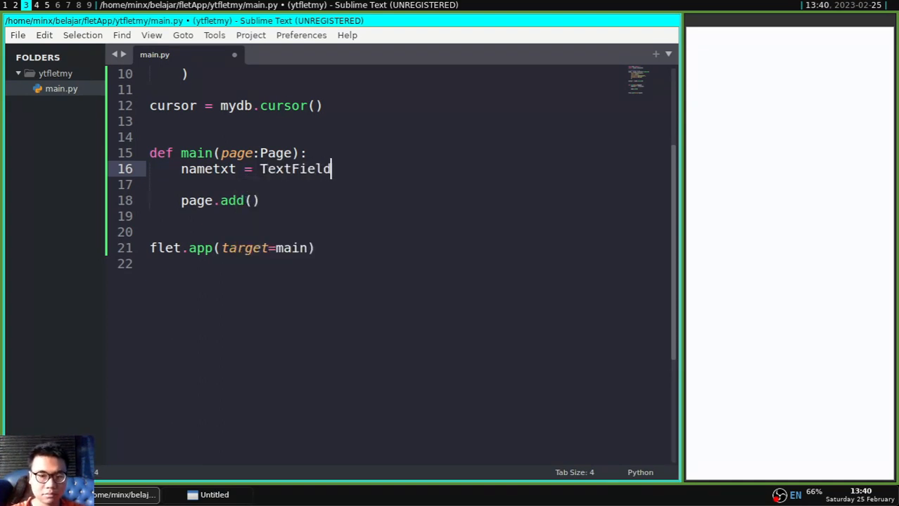
{"action": "type", "text": "(label=\"name\")"}
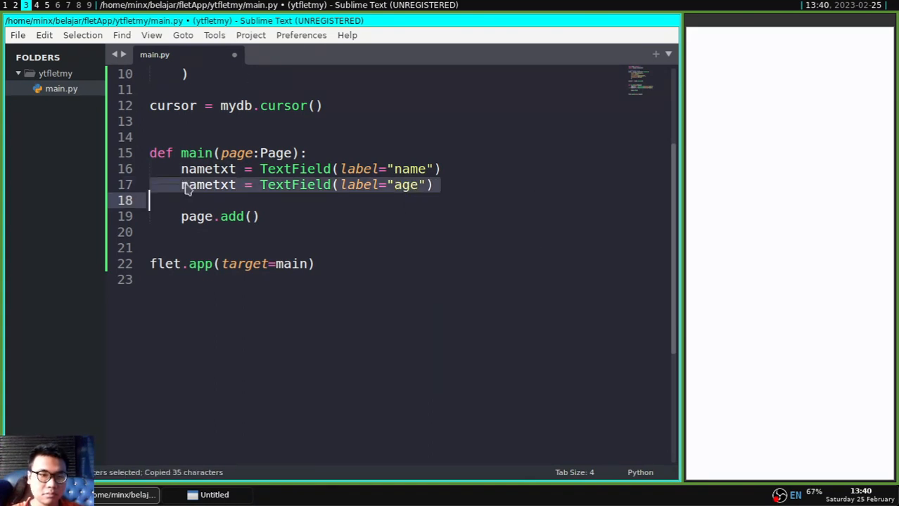
{"action": "type", "text": "agetxt"}
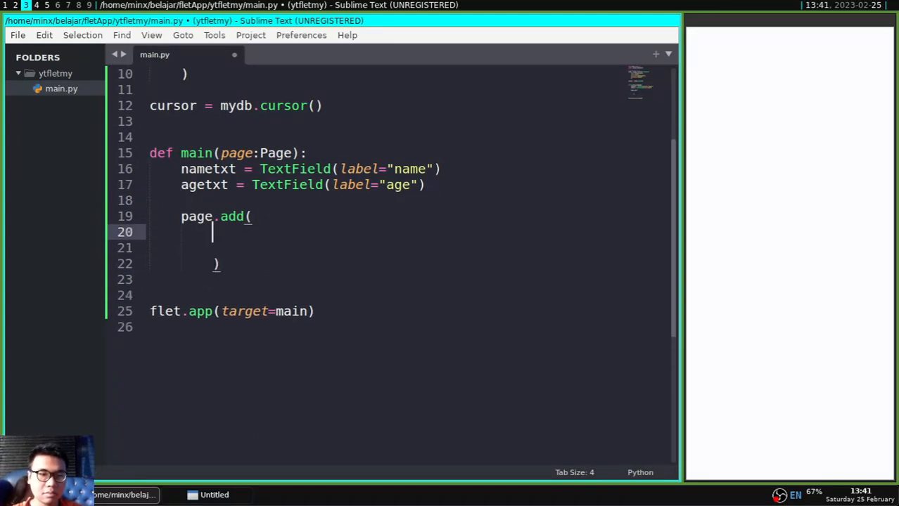
Add Column([nametxt, agetxt]) to the page and save main.py.
{"action": "type", "text": "Column([])"}
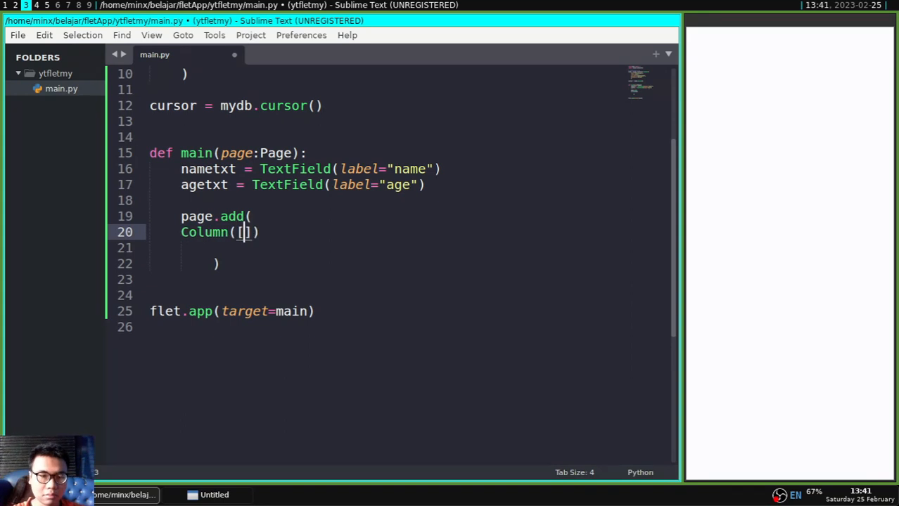
{"action": "type", "text": "nametxt,"}
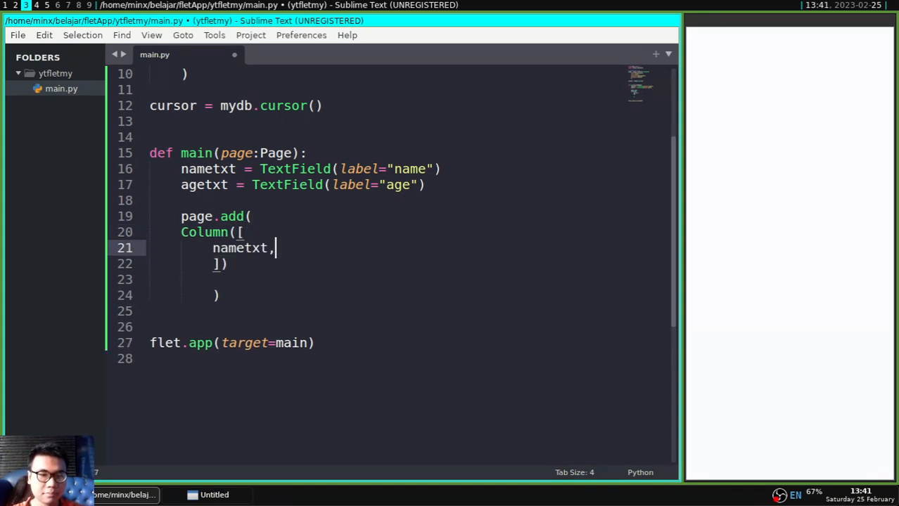
{"action": "type", "text": "agetxt"}
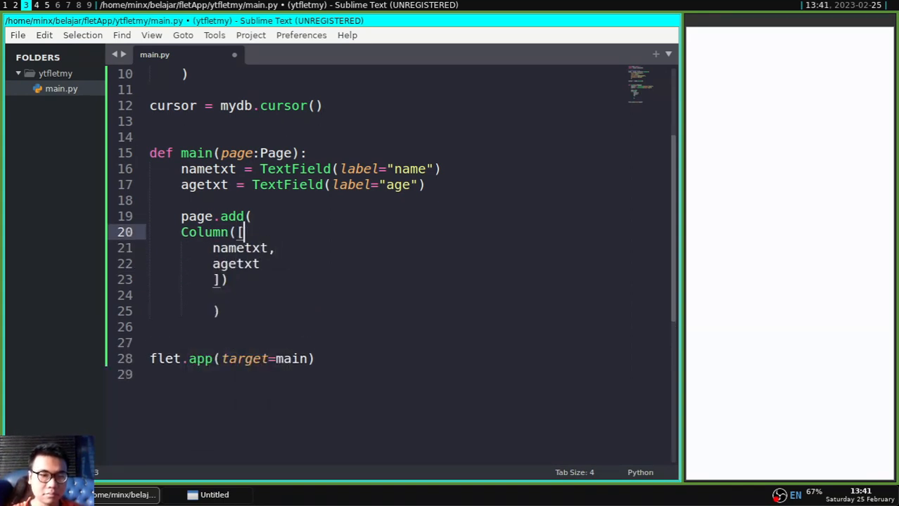
{"action": "key", "text": "ctrl+s"}
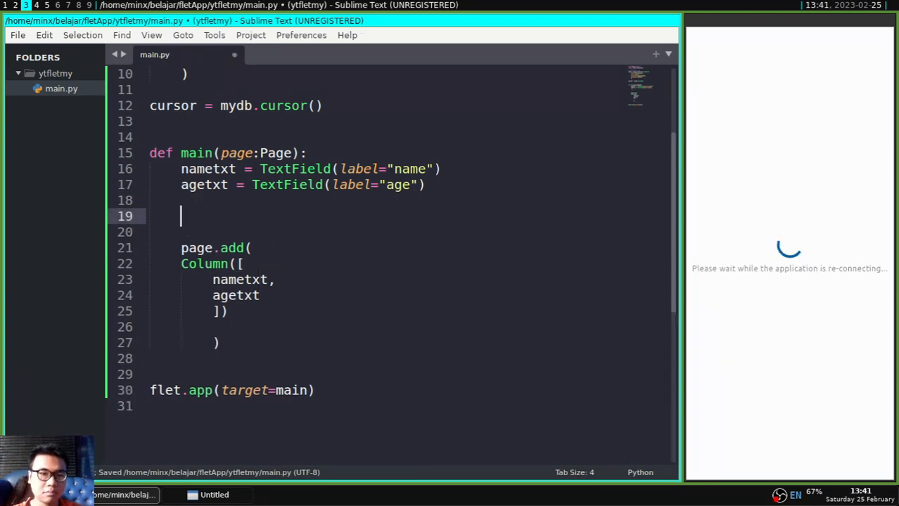
Write mydt = DataTable with DataColumns id, name, age, actions and rows=[].
{"action": "type", "text": "mydt"}
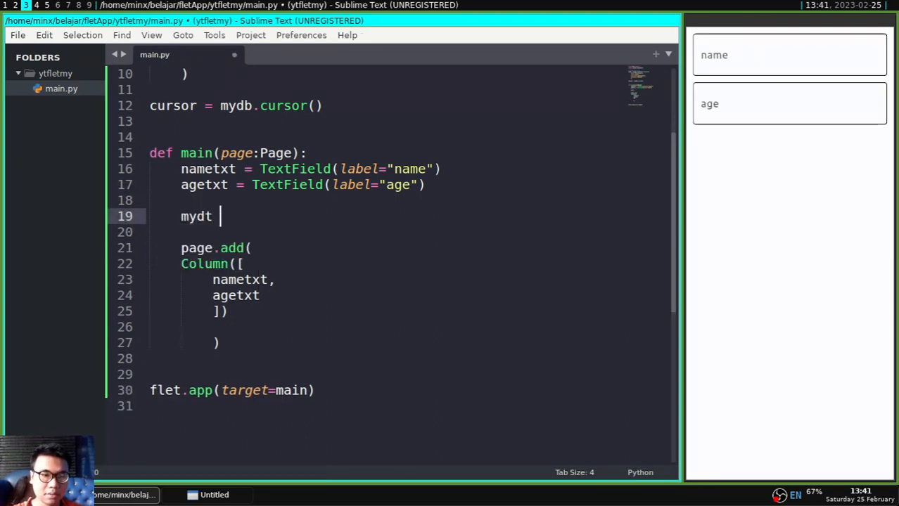
{"action": "type", "text": "= DataTable"}
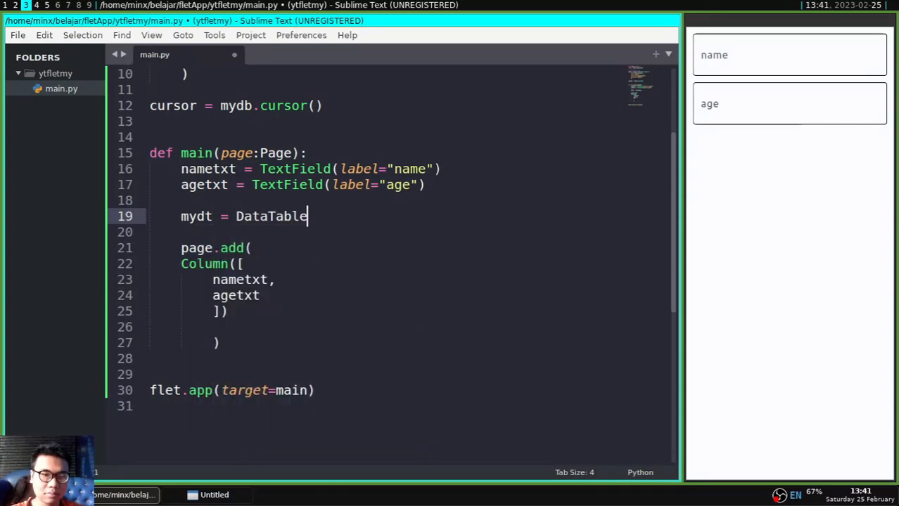
{"action": "type", "text": "("}
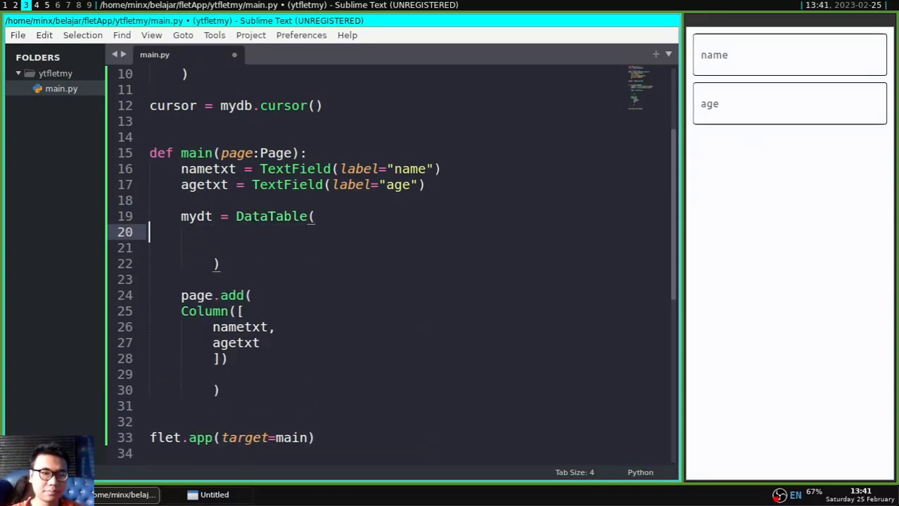
{"action": "type", "text": "c"}
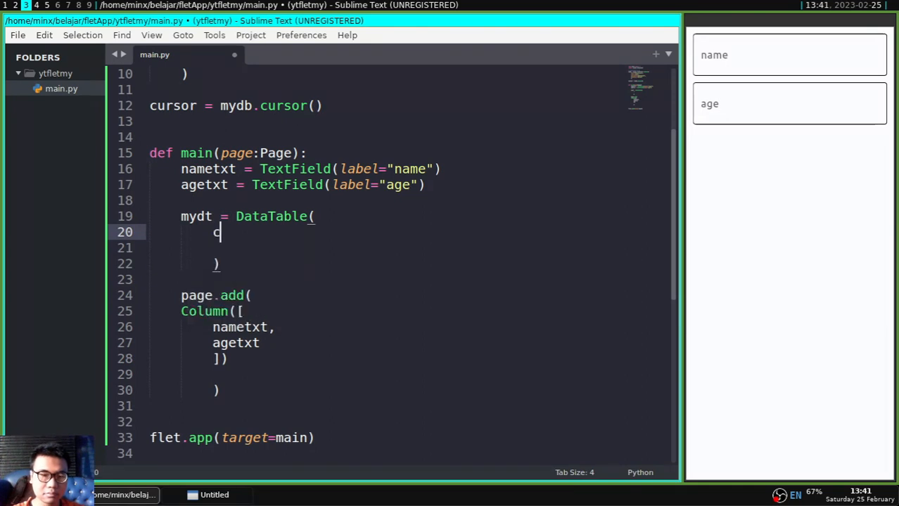
{"action": "type", "text": "columns=["}
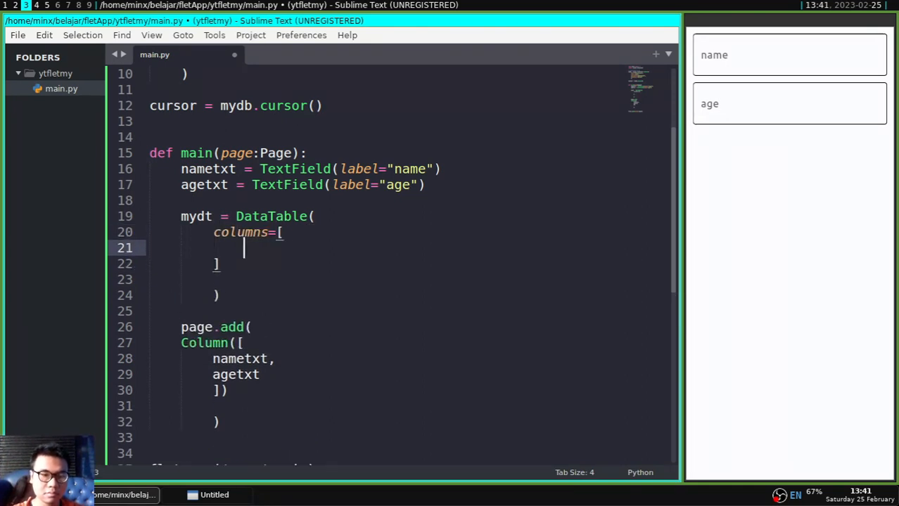
{"action": "type", "text": "DataColumn"}
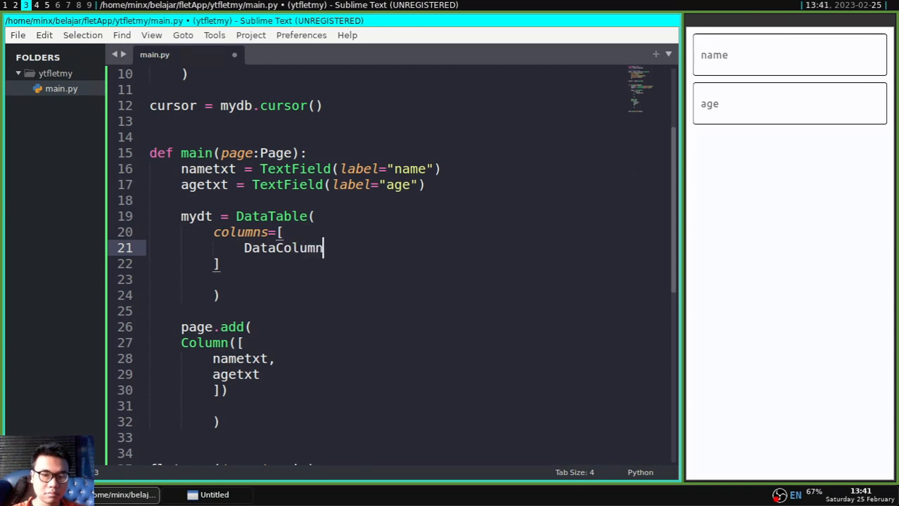
{"action": "type", "text": "(Text"}
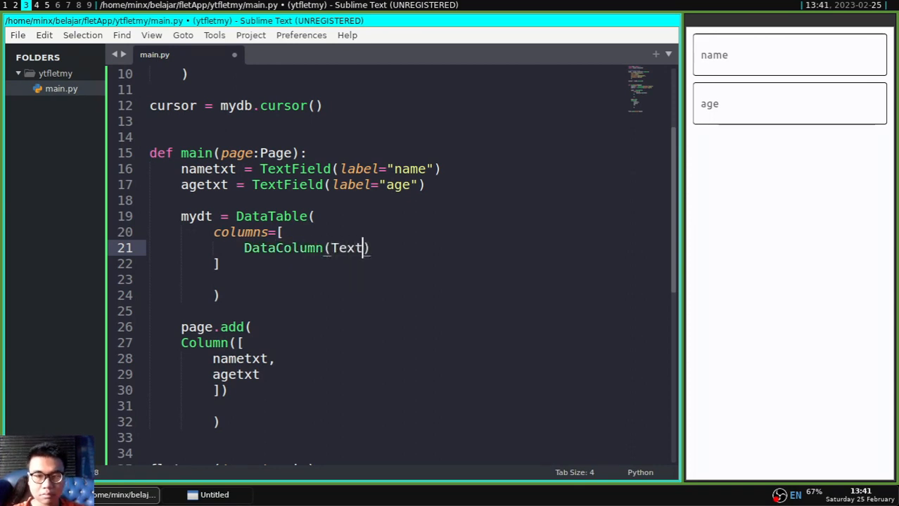
{"action": "type", "text": "(\"id\")),"}
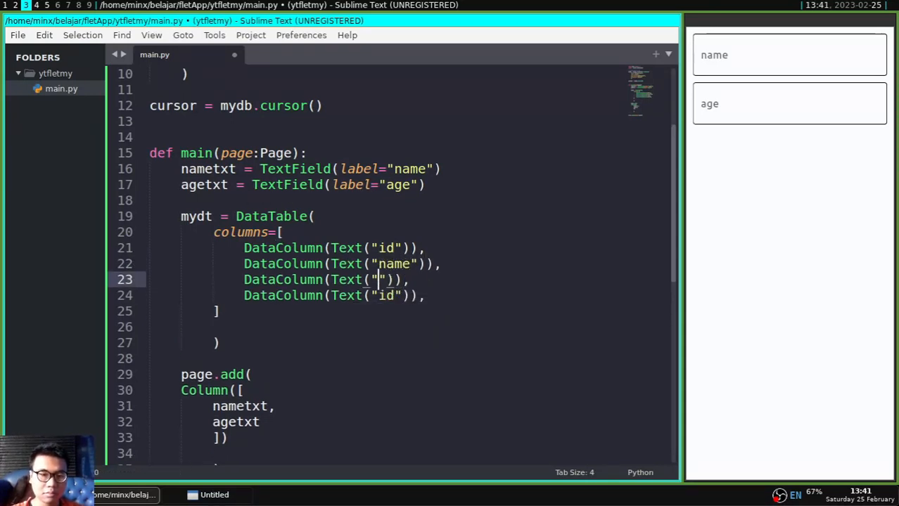
{"action": "type", "text": "age"}
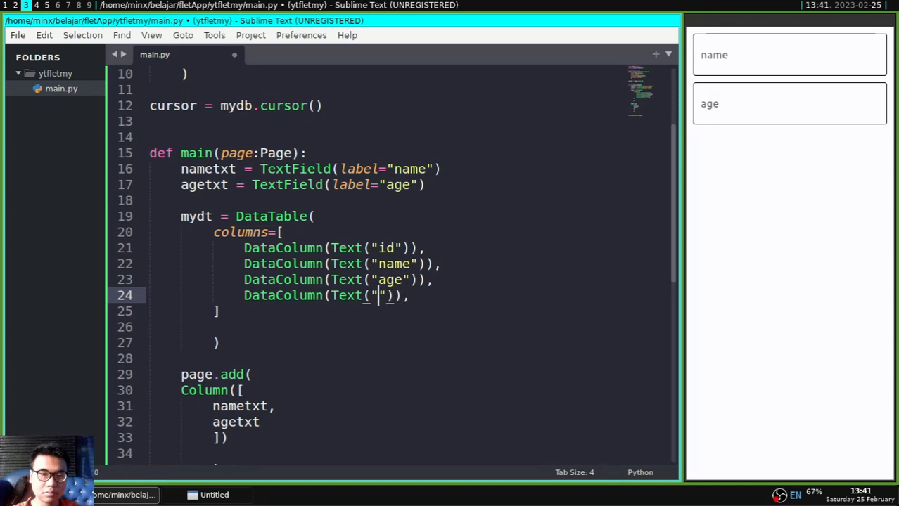
{"action": "type", "text": "actions"}
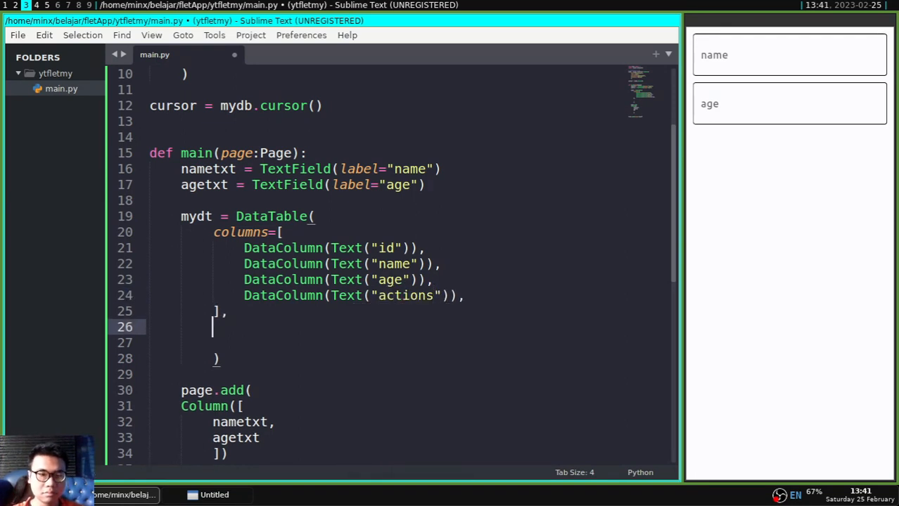
{"action": "type", "text": "rows=["}
{"action": "left_click", "coordinate": [244, 437]}
{"action": "type", "text": ","}
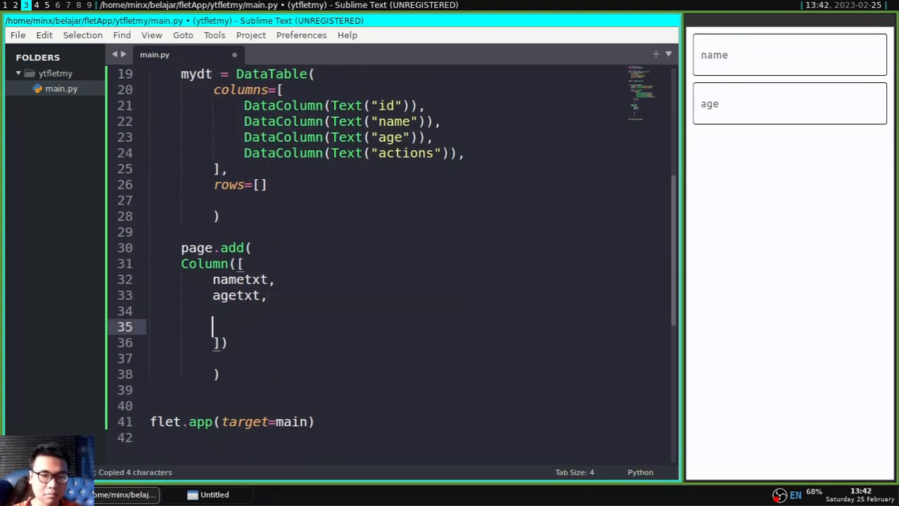
Add an ElevatedButton "add to db" with on_click=addtodb to the Column.
{"action": "type", "text": "ElevatedButton(\"a"}
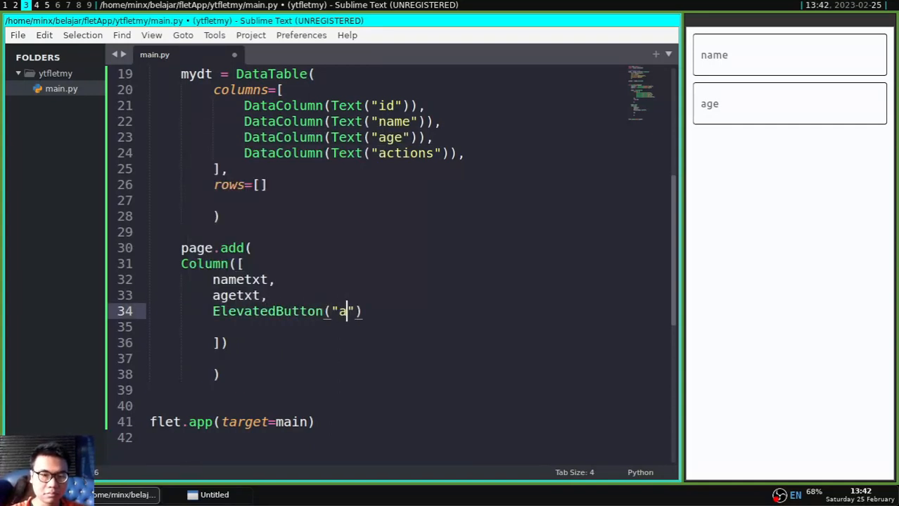
{"action": "type", "text": "dd to db\","}
{"action": "left_click", "coordinate": [412, 328]}
{"action": "type", "text": "on_clic"}
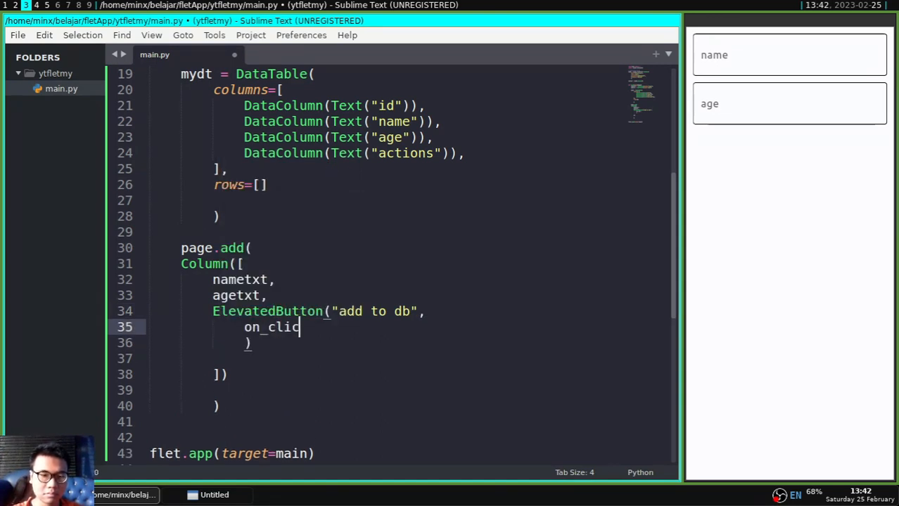
{"action": "type", "text": "k=addd"}
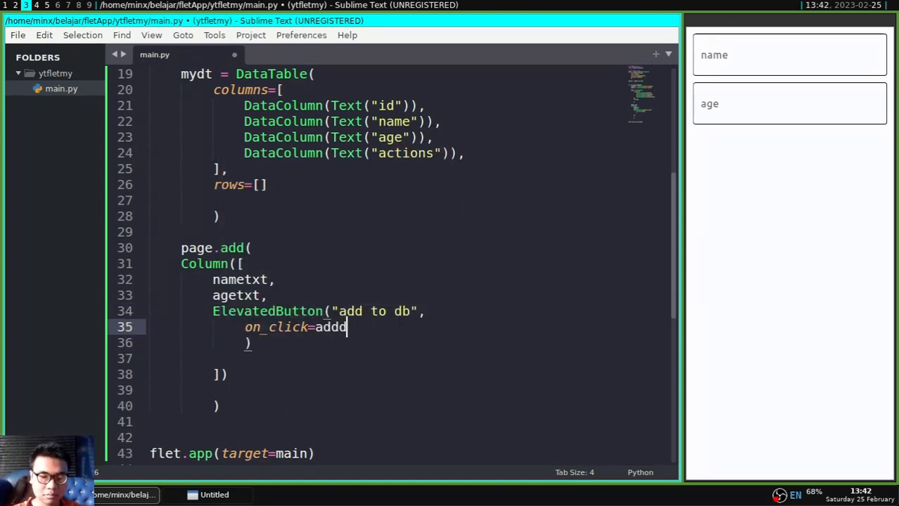
{"action": "type", "text": "todb"}
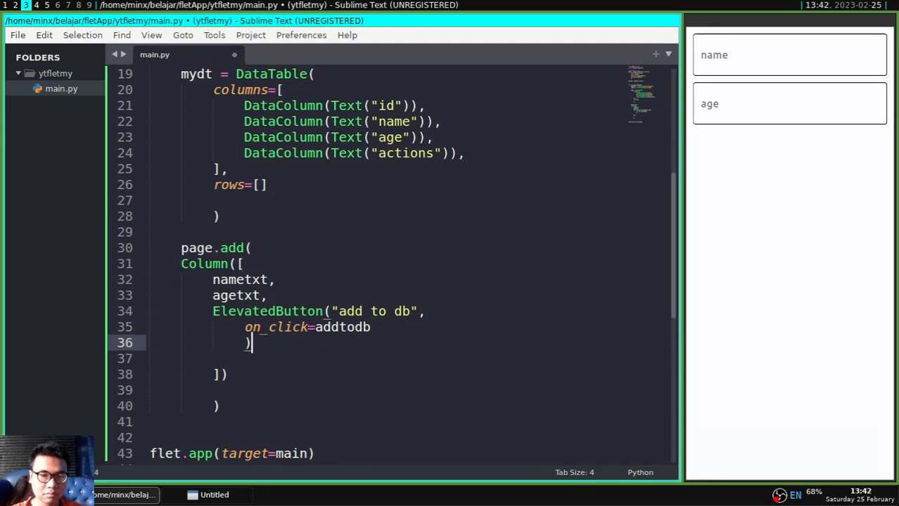
{"action": "type", "text": ","}
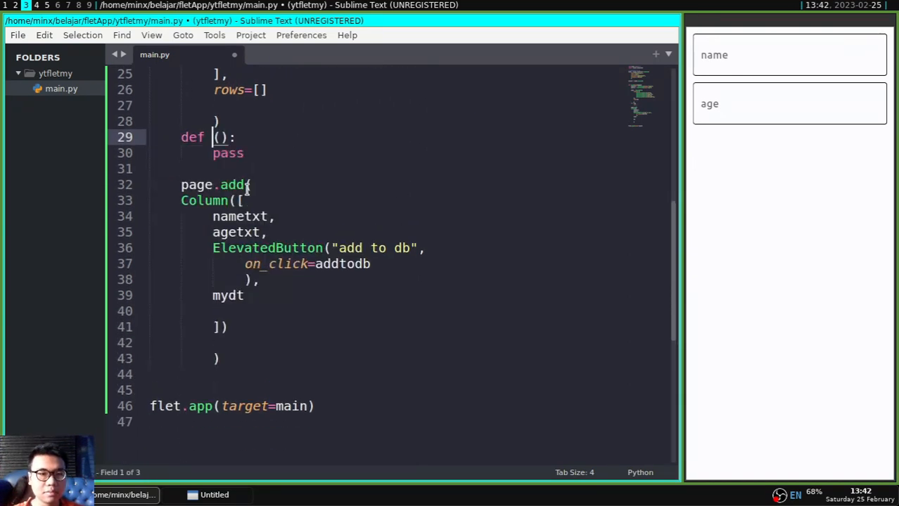
Define def addtodb(e): with a try: block and an empty sql = "" string.
{"action": "type", "text": "addtodb"}
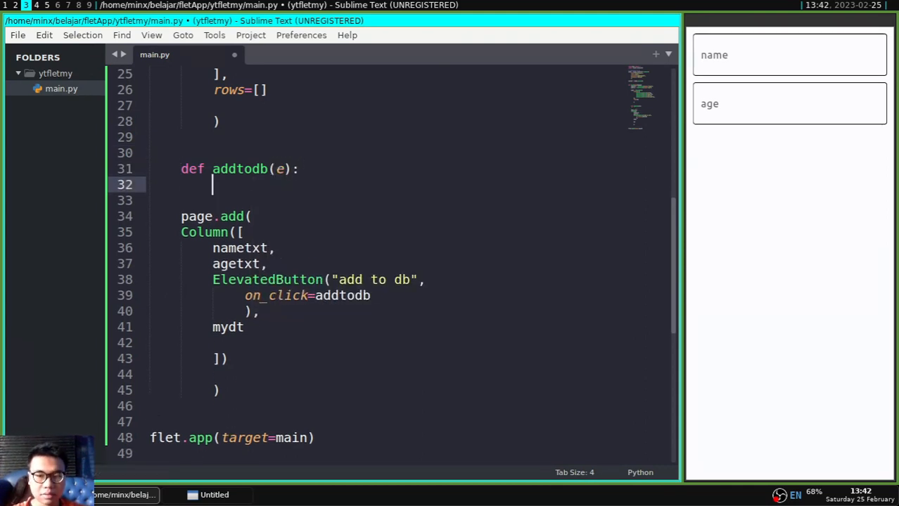
{"action": "type", "text": "try:"}
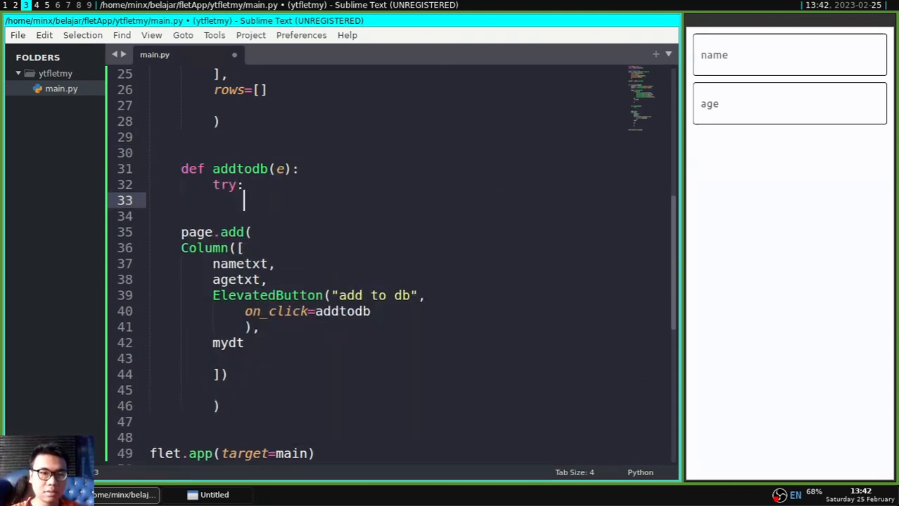
{"action": "type", "text": "sql = \"\""}
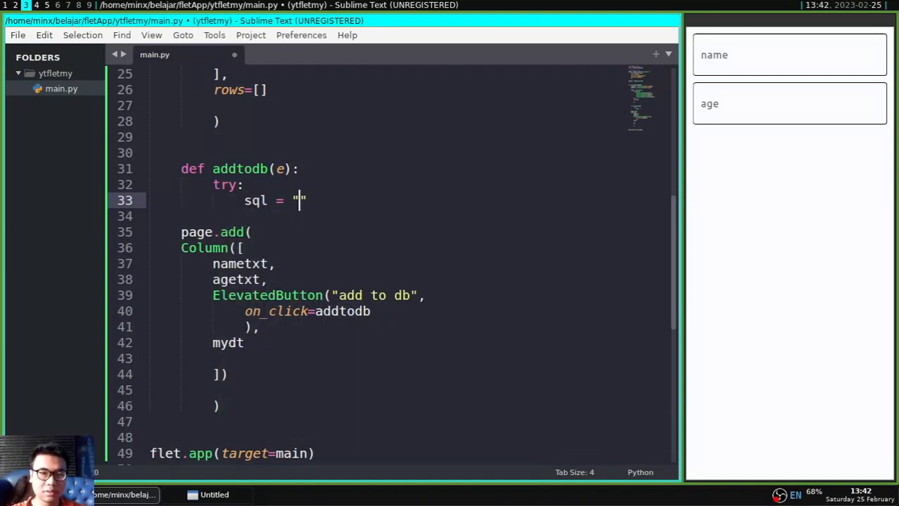
Fill sql with "INSERT INTO mainan (name,age) VALUES(%s,%s)".
{"action": "type", "text": "INSERT"}
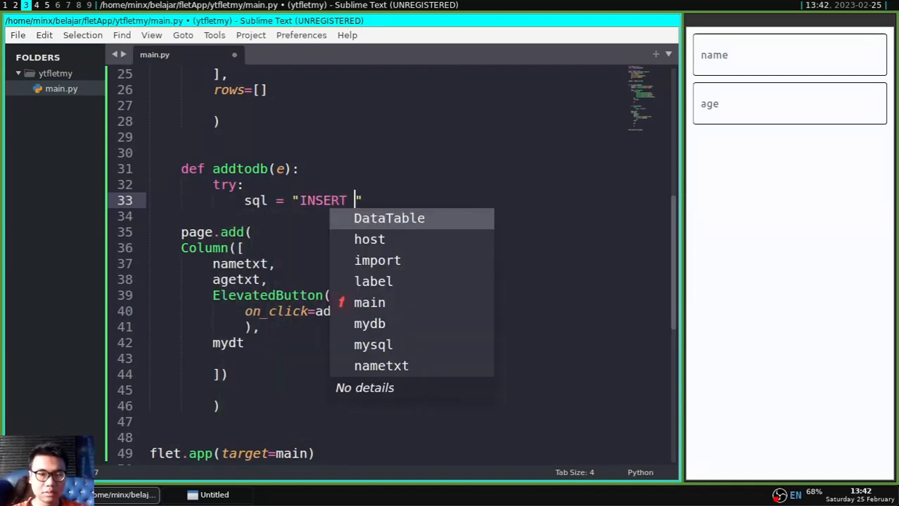
{"action": "type", "text": "INTO M"}
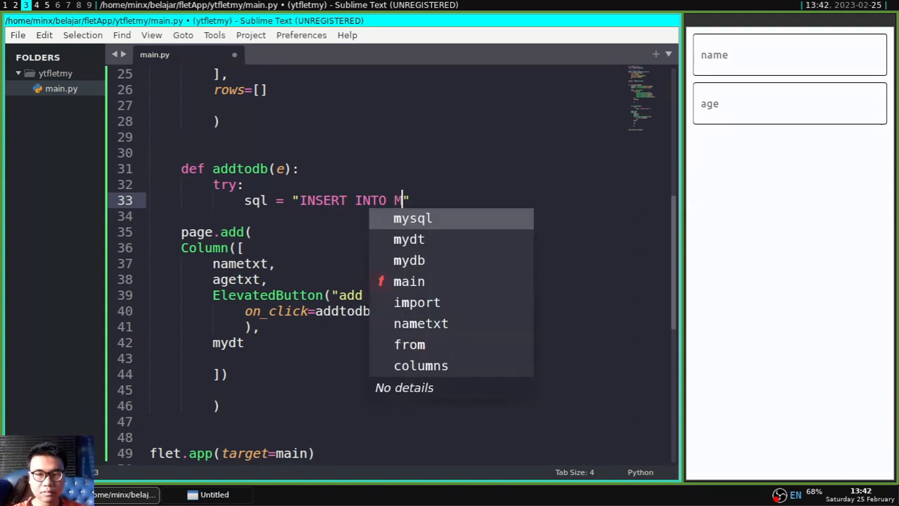
{"action": "type", "text": "ainan"}
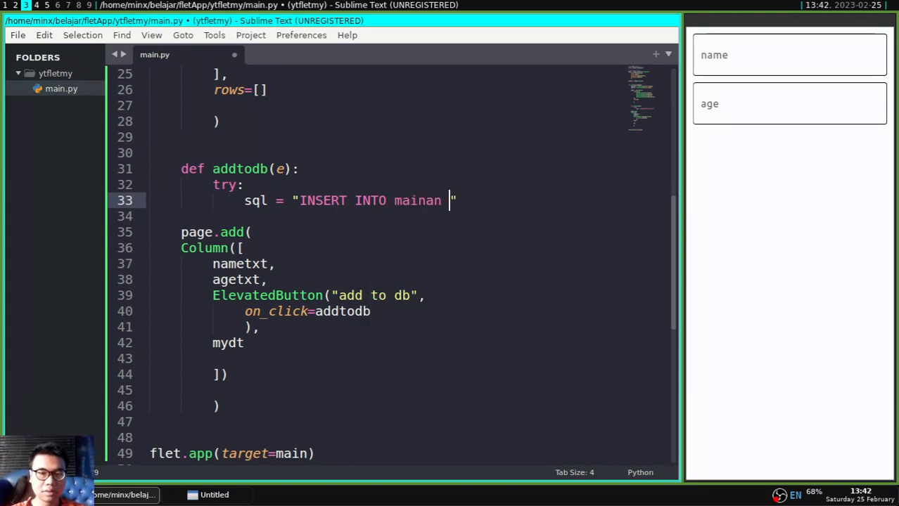
{"action": "type", "text": "(name,a"}
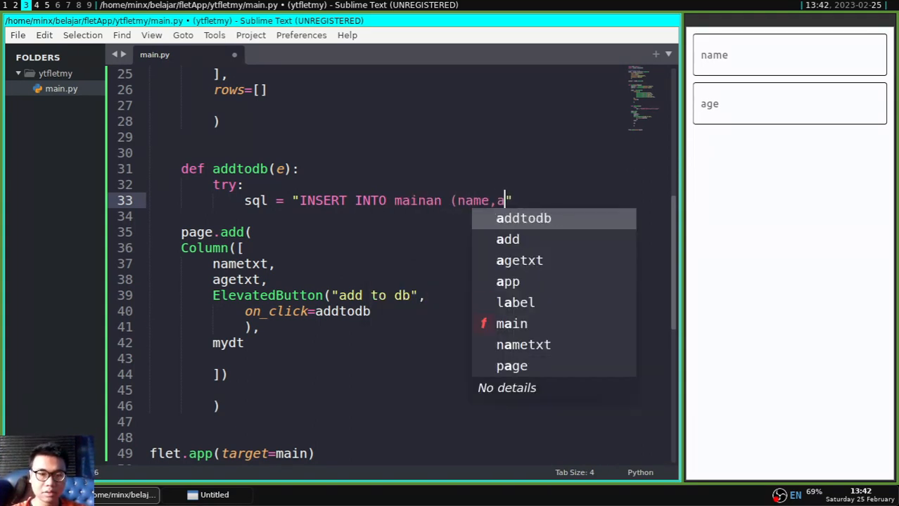
{"action": "type", "text": "ge) VA"}
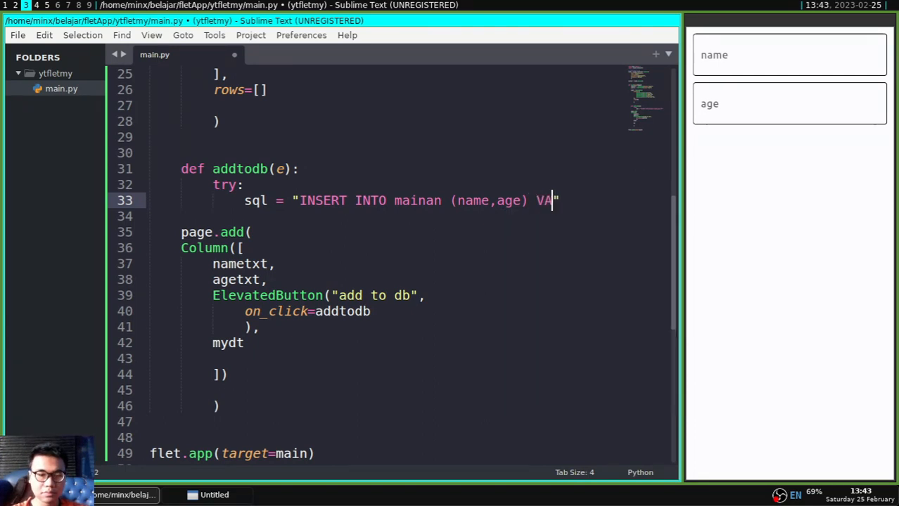
{"action": "type", "text": "LUES(%"}
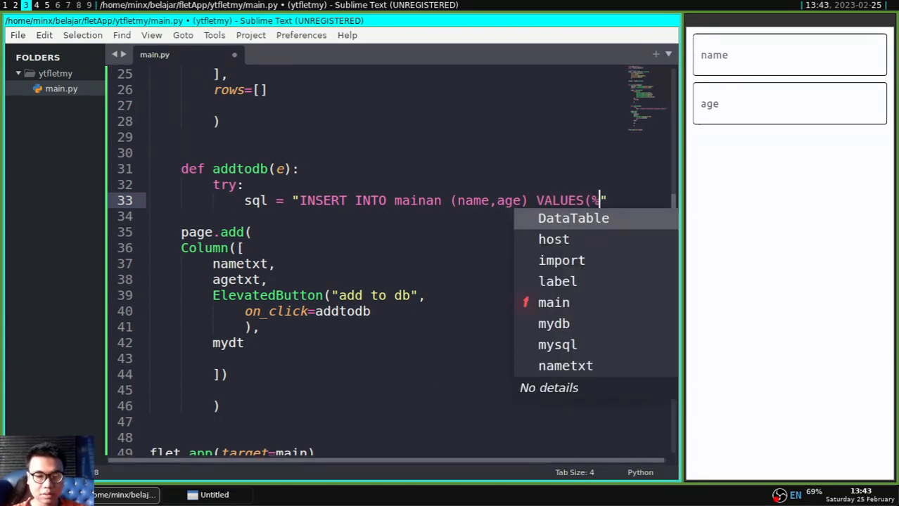
{"action": "type", "text": "s,%s"}
{"action": "left_click", "coordinate": [412, 216]}
{"action": "type", "text": "val ="}
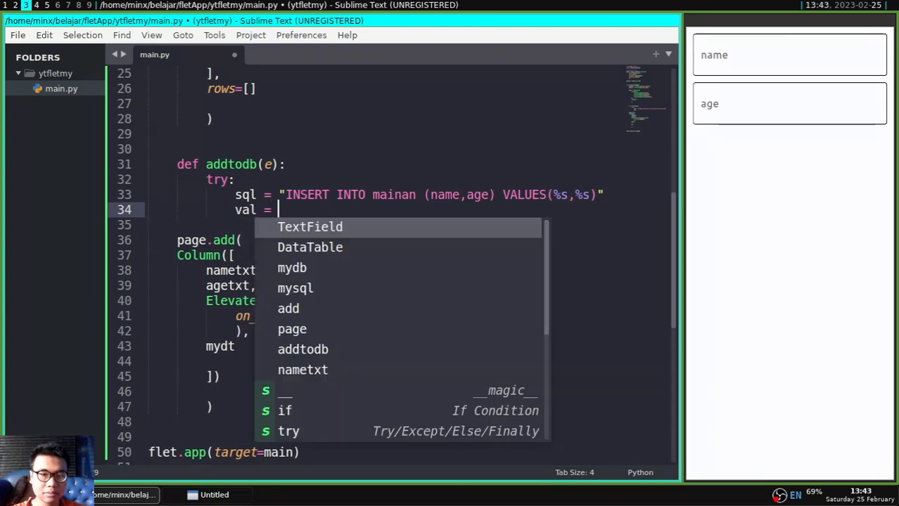
Set val = (nametxt.value, agetxt.value), run cursor.execute(sql,val), and call mydb.commit().
{"action": "type", "text": "(nametxt.value,agetxtv"}
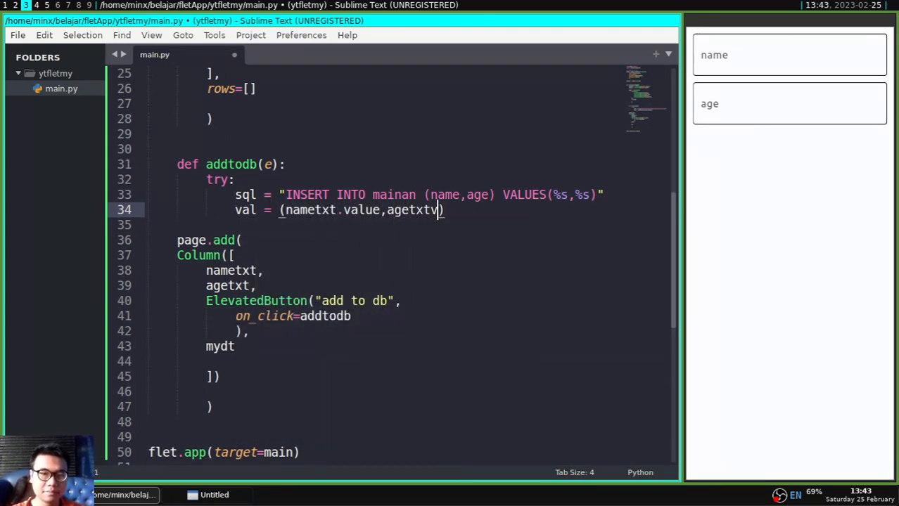
{"action": "type", "text": ".value"}
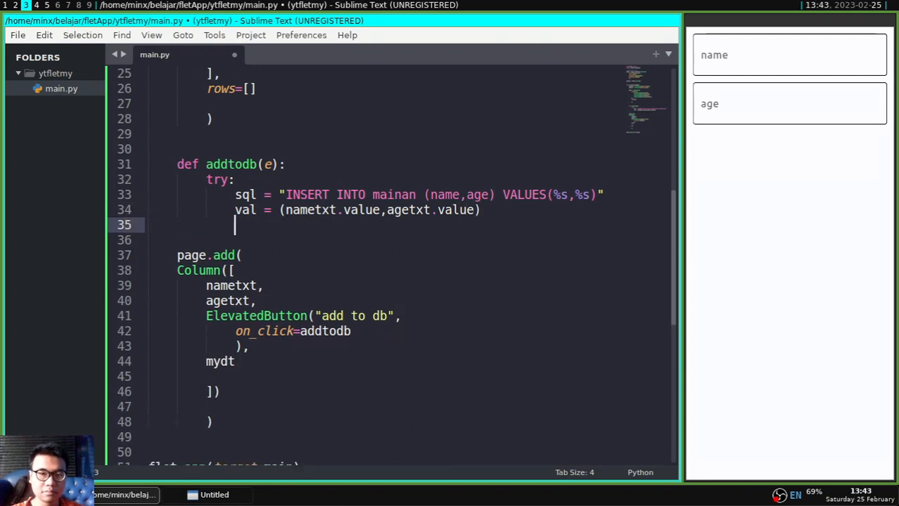
{"action": "type", "text": "cursor.execute(sql"}
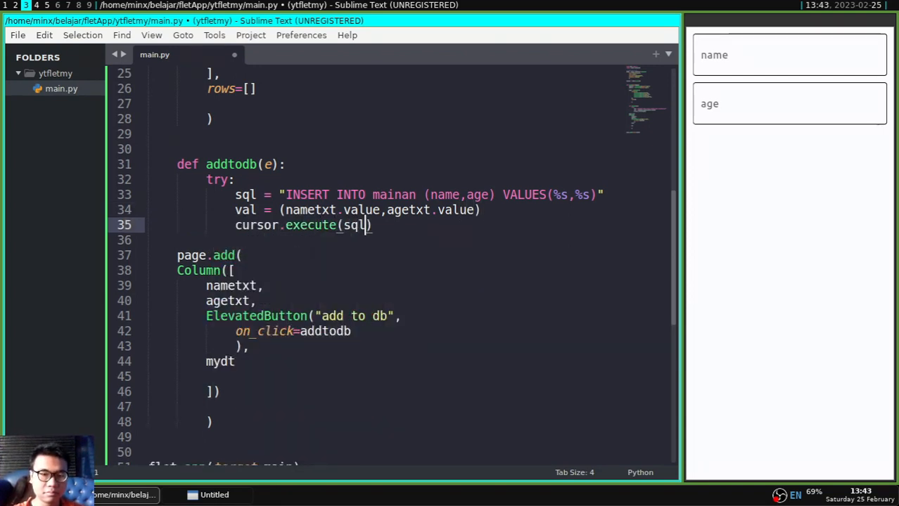
{"action": "type", "text": ",val)"}
{"action": "left_click", "coordinate": [391, 240]}
{"action": "type", "text": "mydb.commit"}
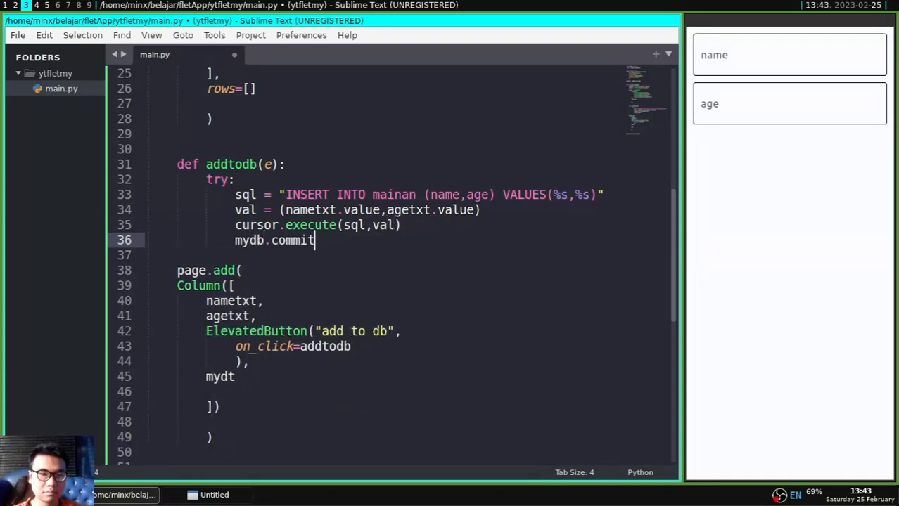
{"action": "type", "text": "()"}
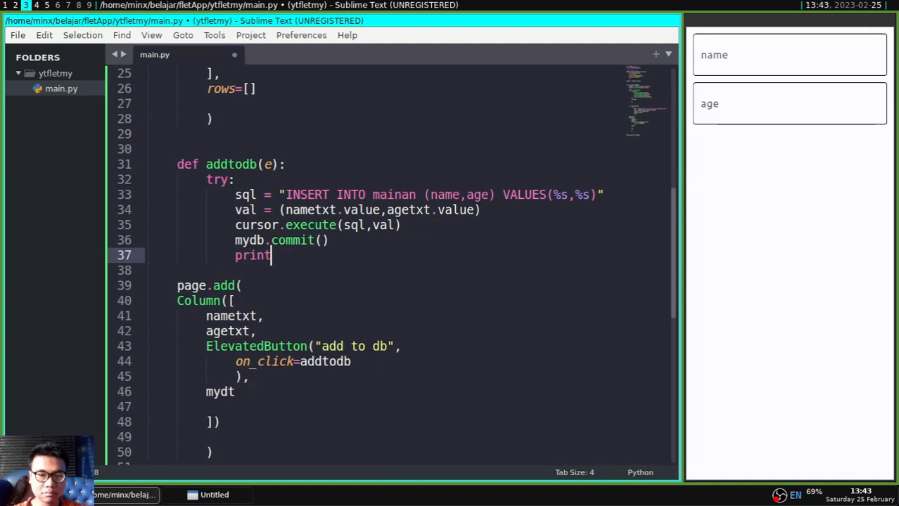
Print cursor.rowcount with a record-inserted message and comment about clearing and reloading table rows.
{"action": "type", "text": "(cursor.rowcount,"}
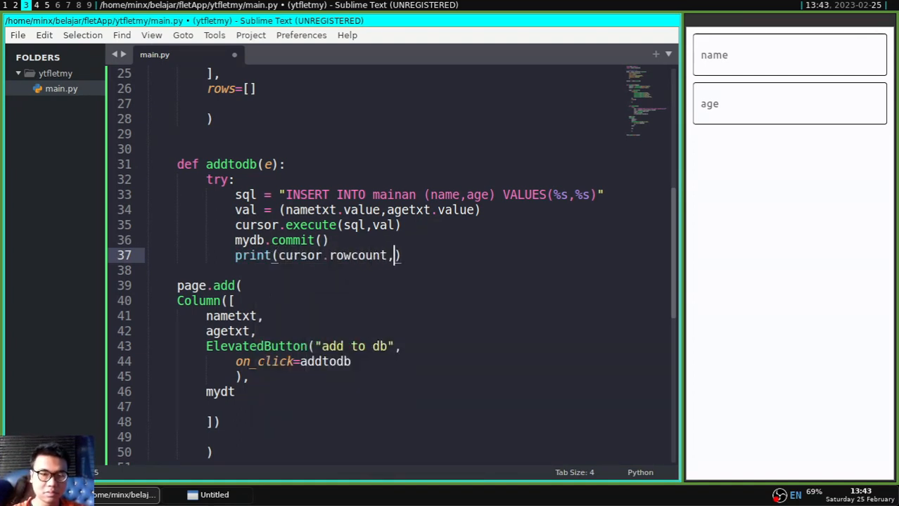
{"action": "type", "text": "\"YOU REC\""}
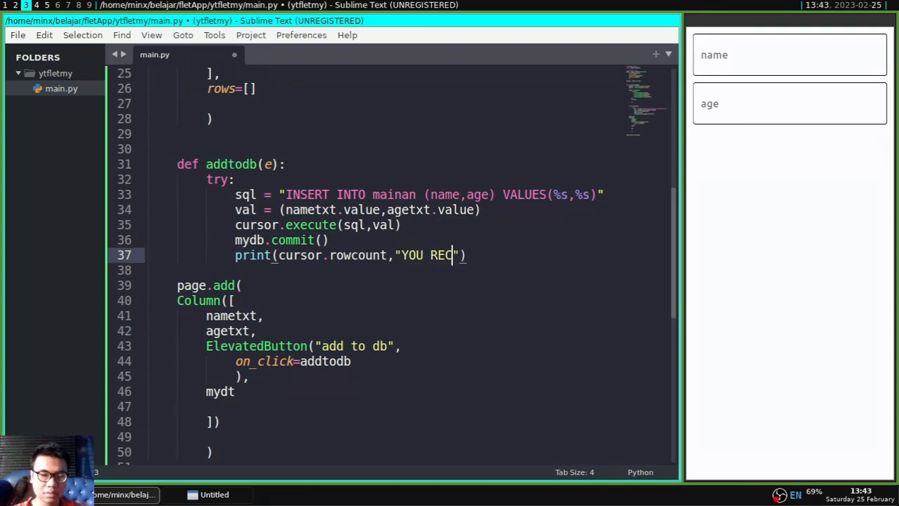
{"action": "type", "text": "ORD INSERT !!!"}
{"action": "type", "text": "A"}
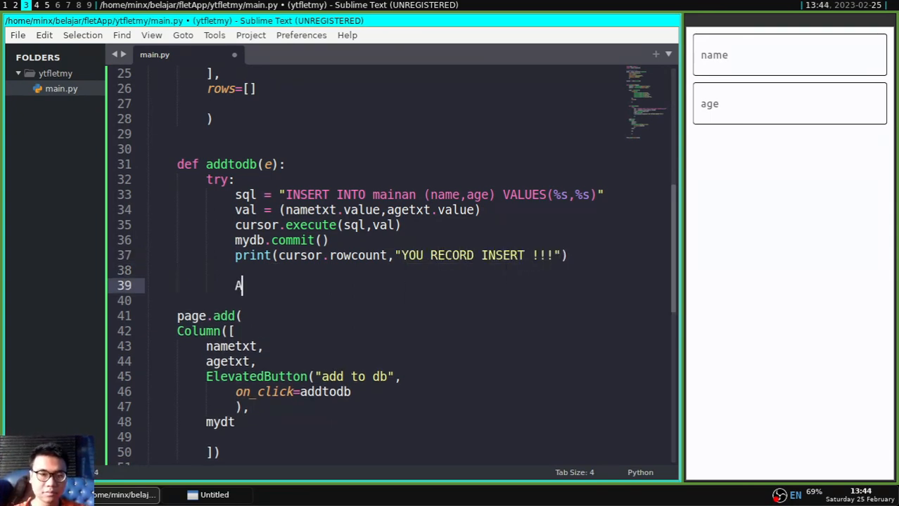
{"action": "type", "text": "ND CLEAR"}
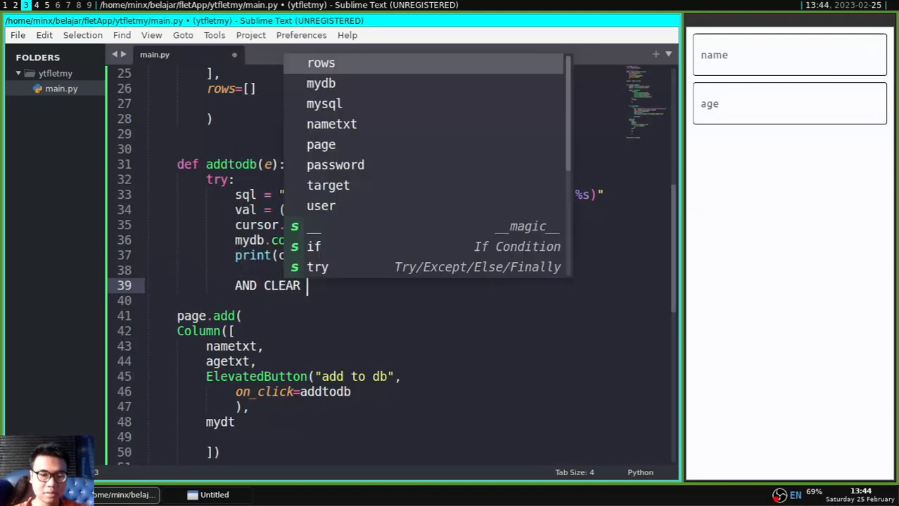
{"action": "type", "text": "ROWS IN TABLE"}
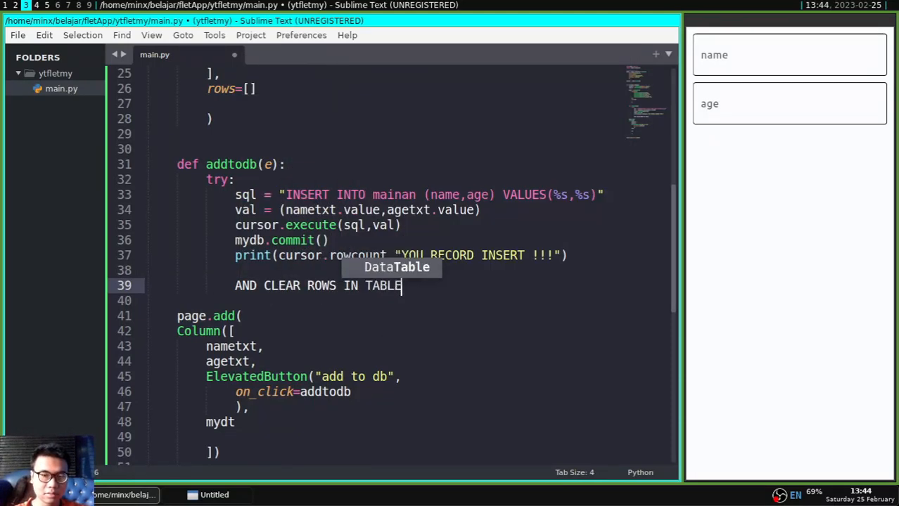
{"action": "type", "text": "AND PUSH"}
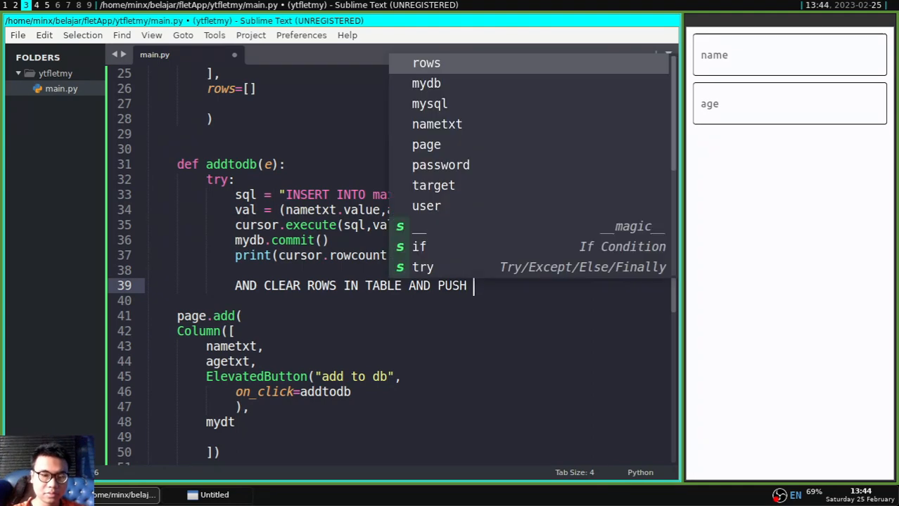
{"action": "type", "text": "FROM DATABASE AGAIN"}
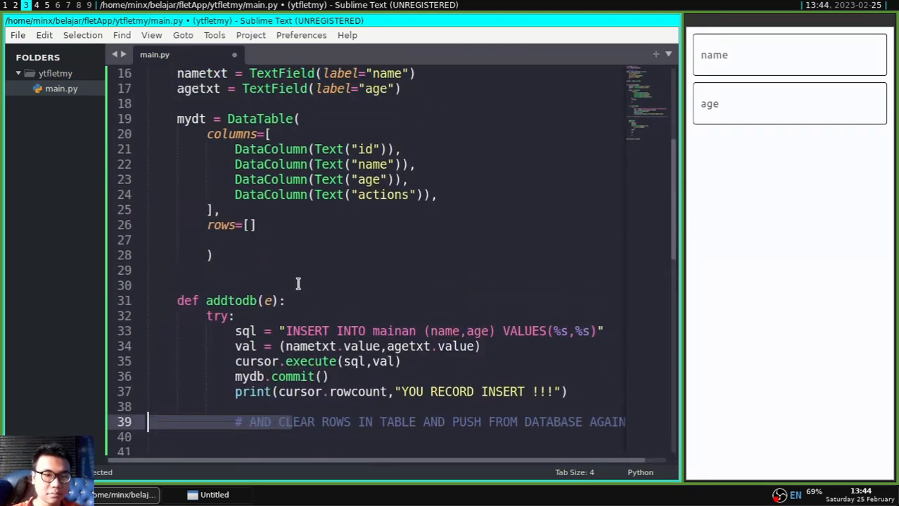
Copy the name mydt and add mydt.rows.clear() and load_data() under the comment.
{"action": "right_click", "coordinate": [180, 118]}
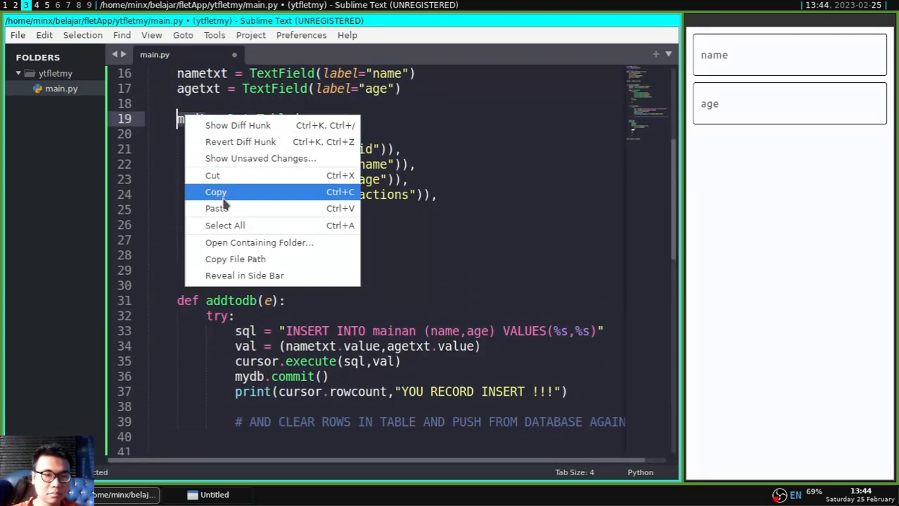
{"action": "left_click", "coordinate": [215, 192]}
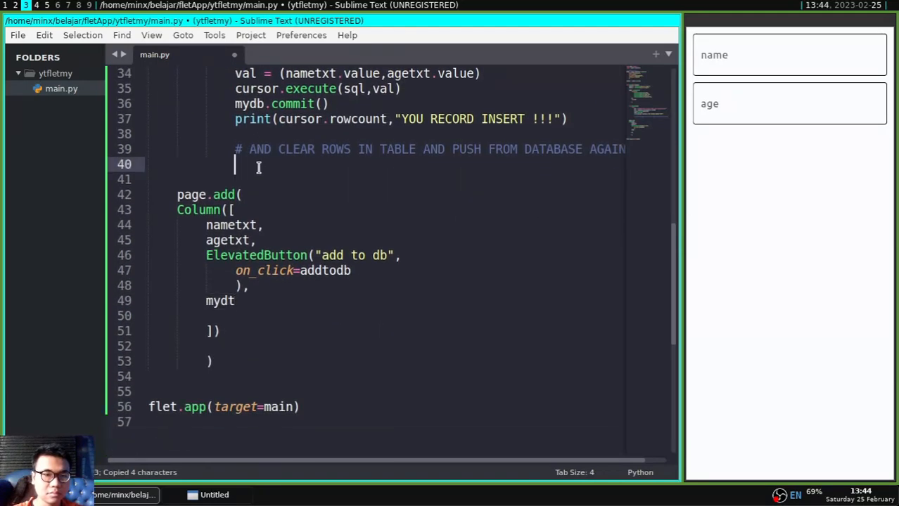
{"action": "type", "text": "mydt."}
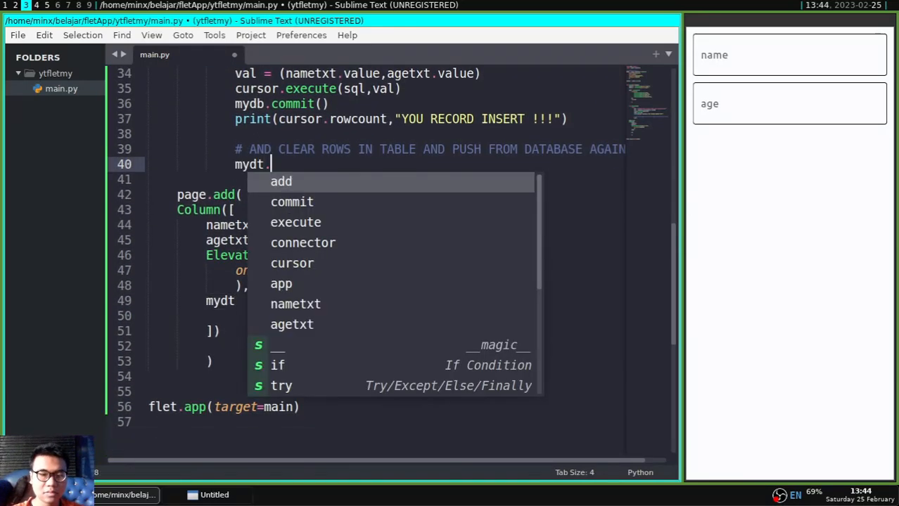
{"action": "type", "text": "rows.clear("}
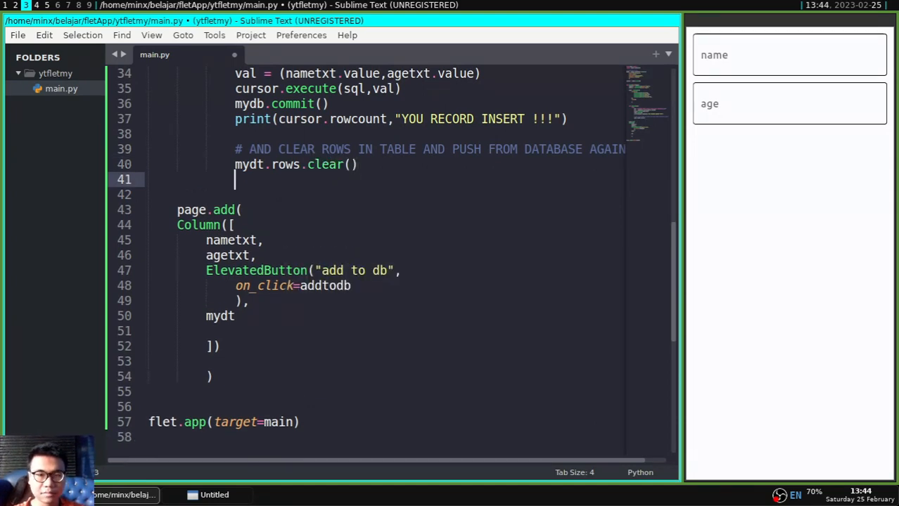
{"action": "type", "text": "load_dat"}
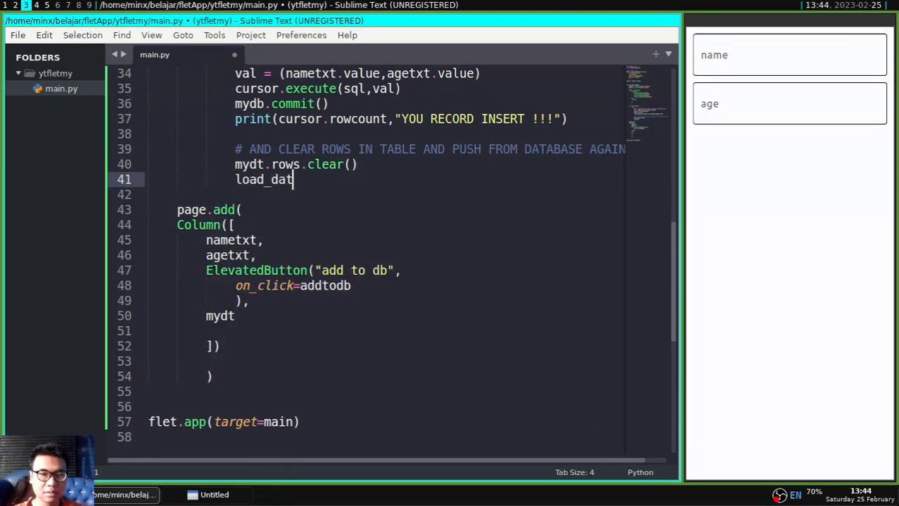
{"action": "type", "text": "a()"}
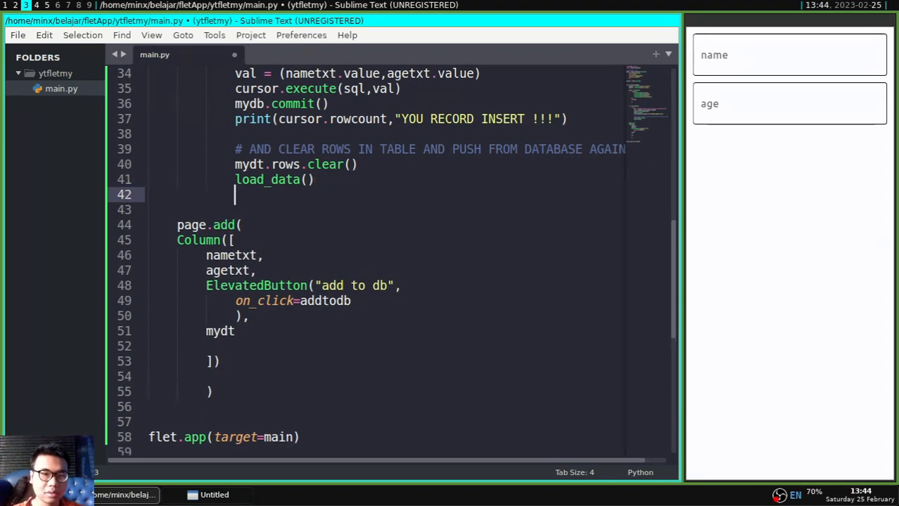